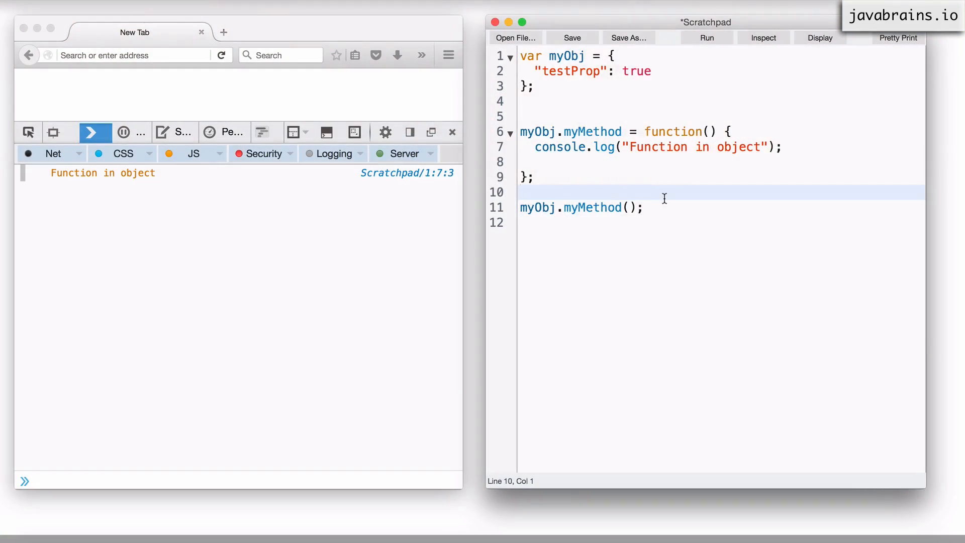
Start a person object literal with firstName set to "Koushik".
text(m)
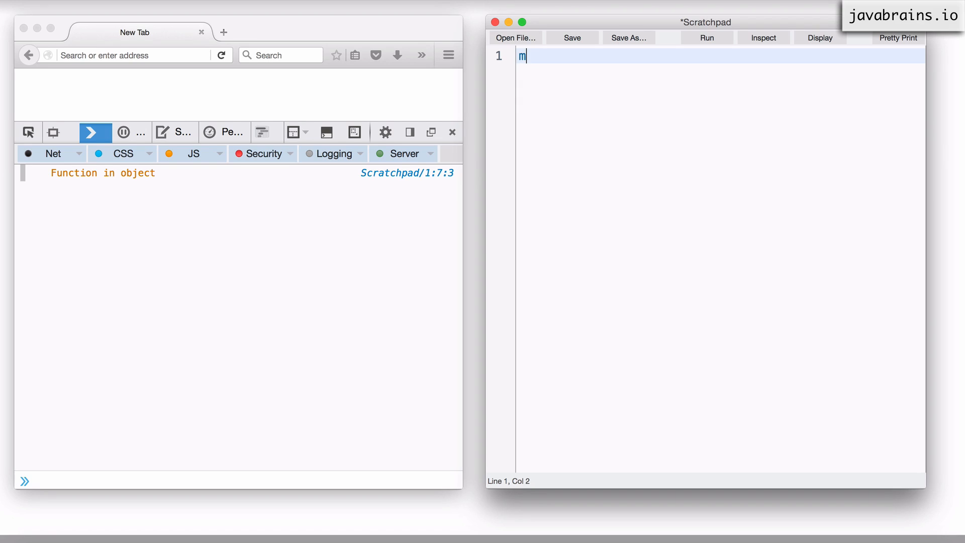
text(ar per)
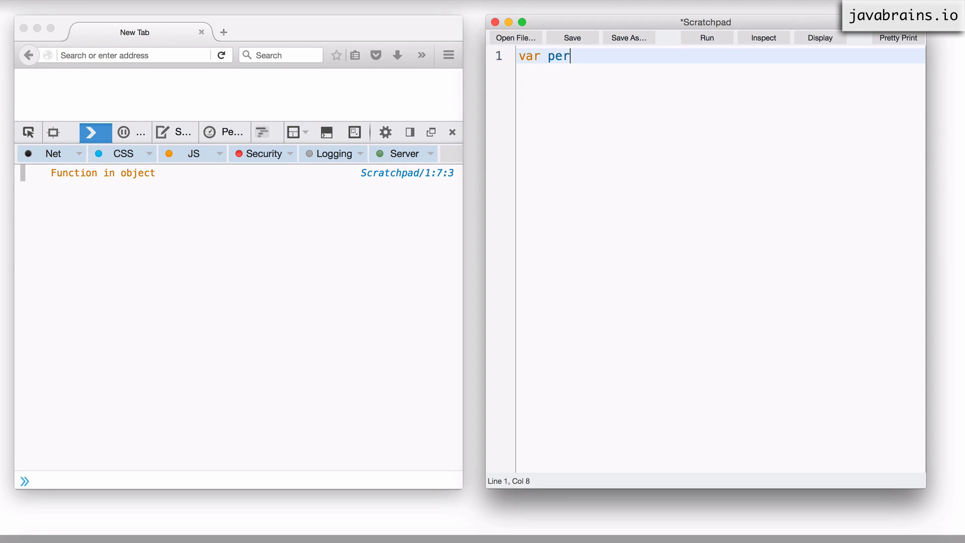
text(son = {)
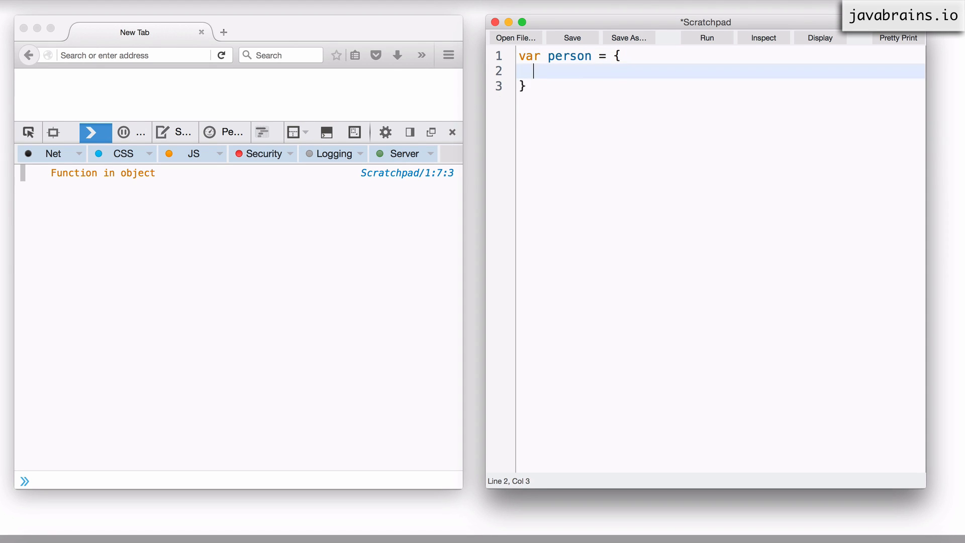
text("f")
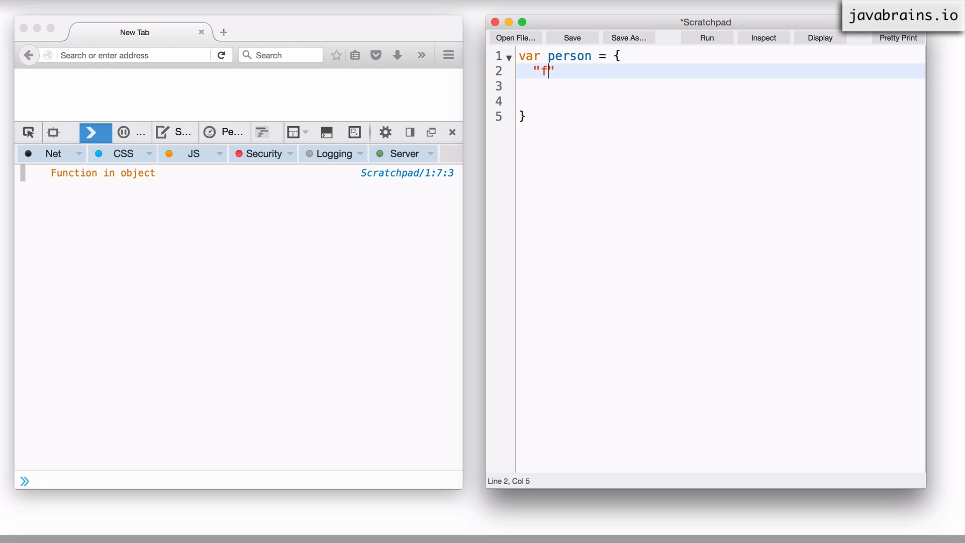
text(irstName)
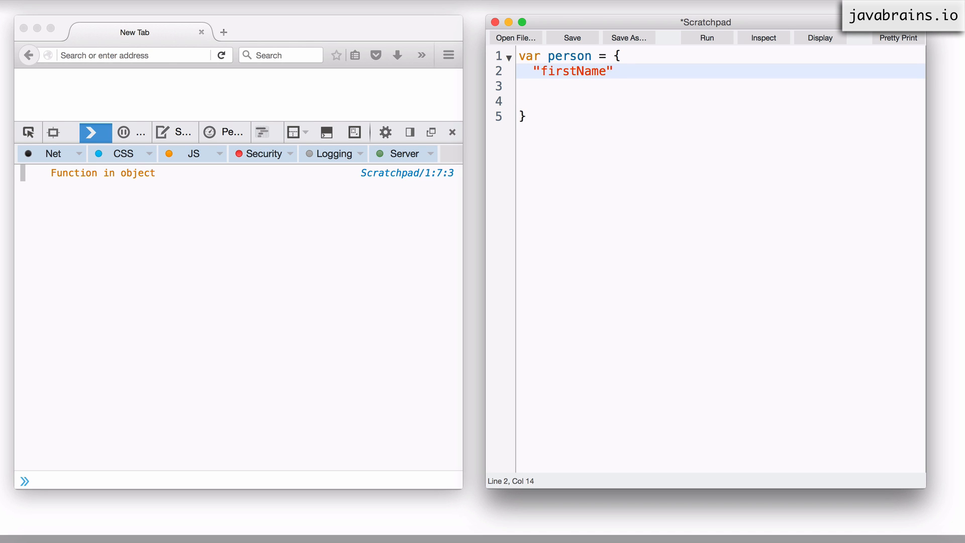
text(: "Koushi")
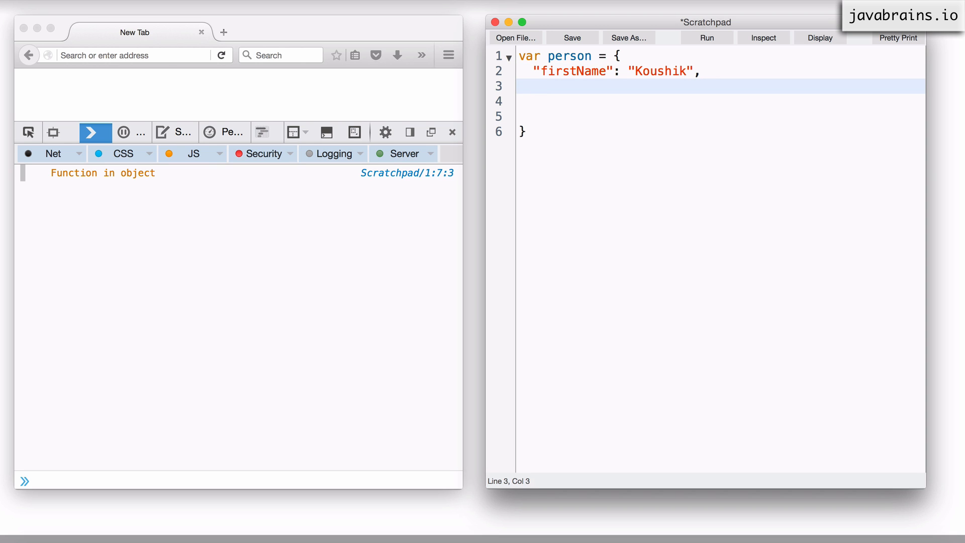
Add the lastName property set to "Kothagal" and close the statement with a semicolon.
text("lastName")
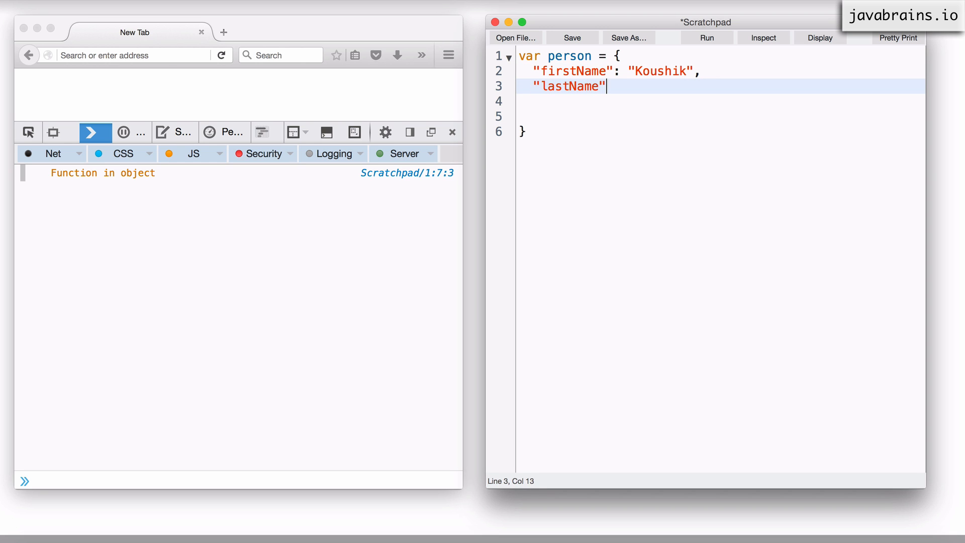
text(: "Ko")
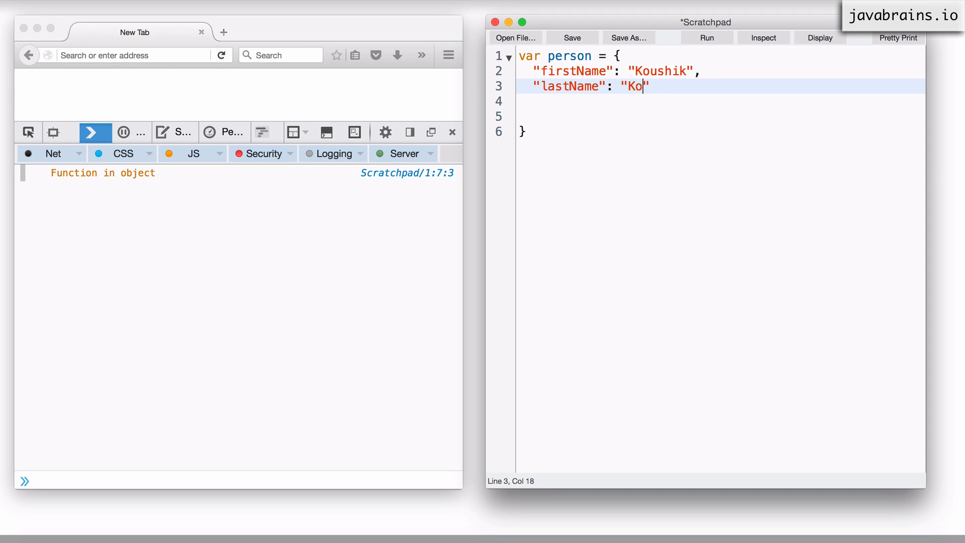
text(ushik)
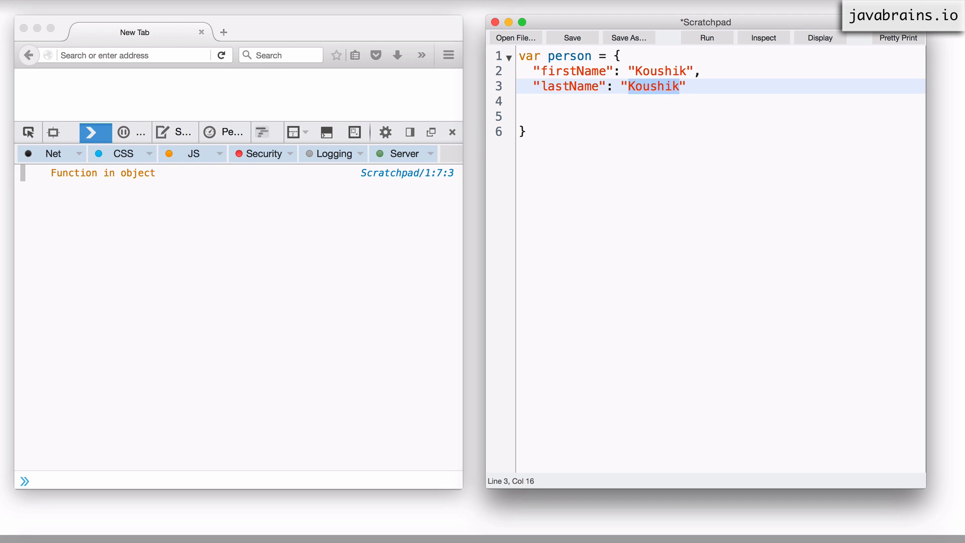
text(Kothagal)
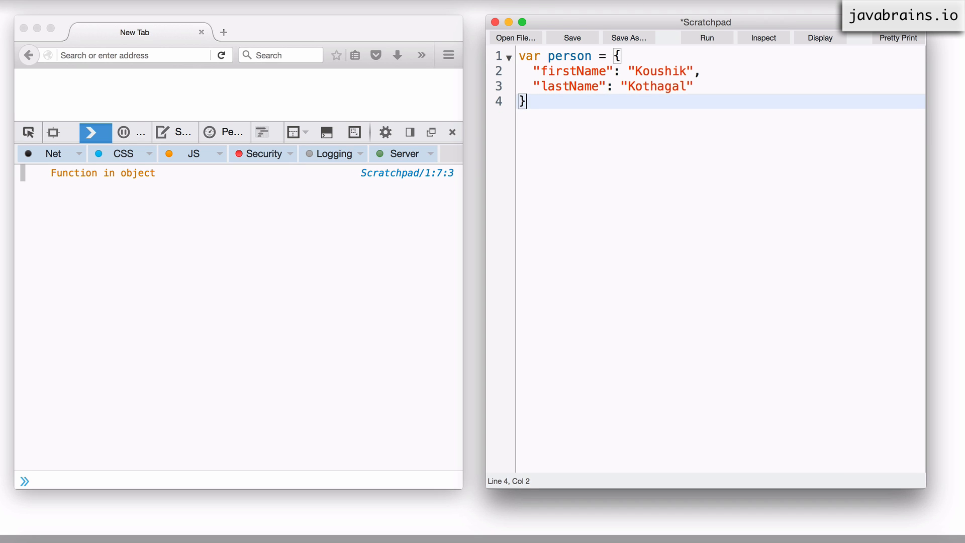
text(;)
text(")
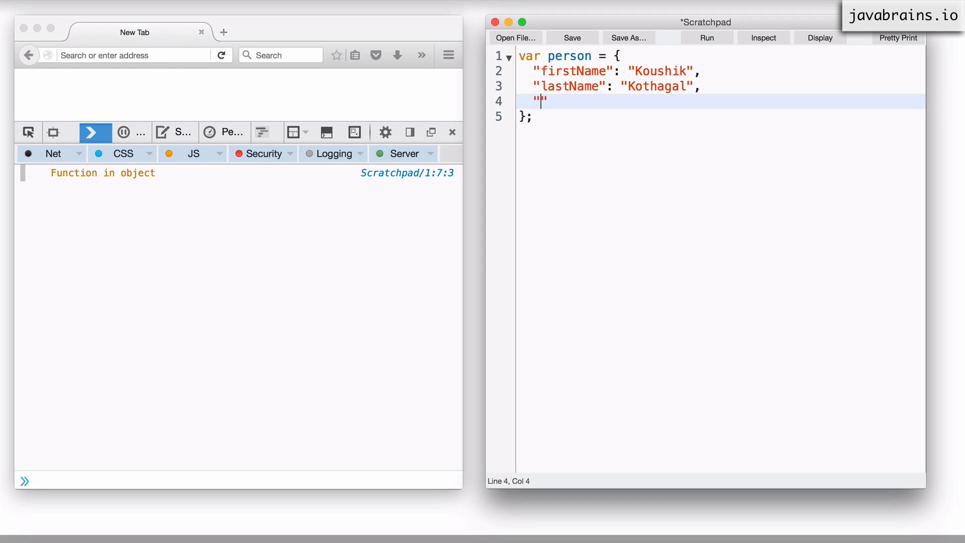
Add a getFullName property holding an empty function to the person object.
text(getFullNam)
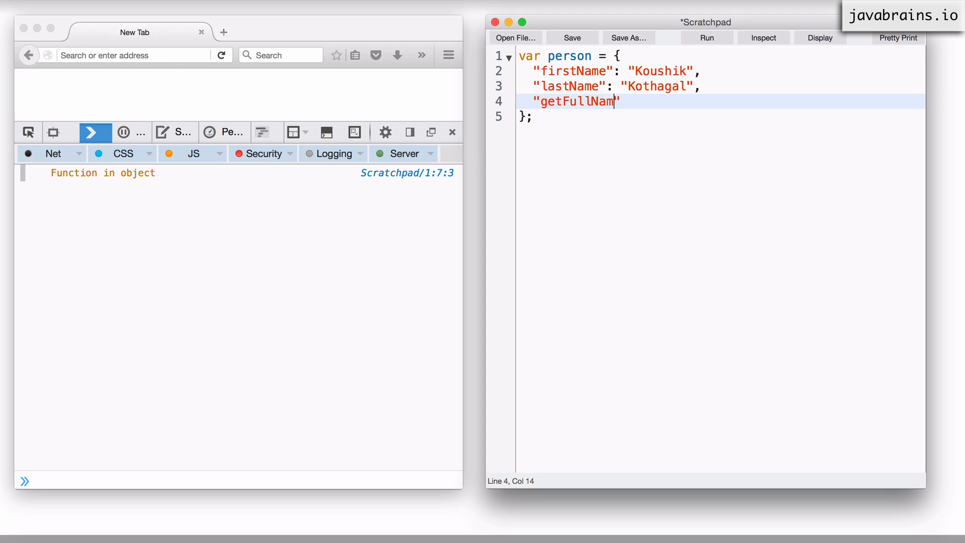
text(e": f)
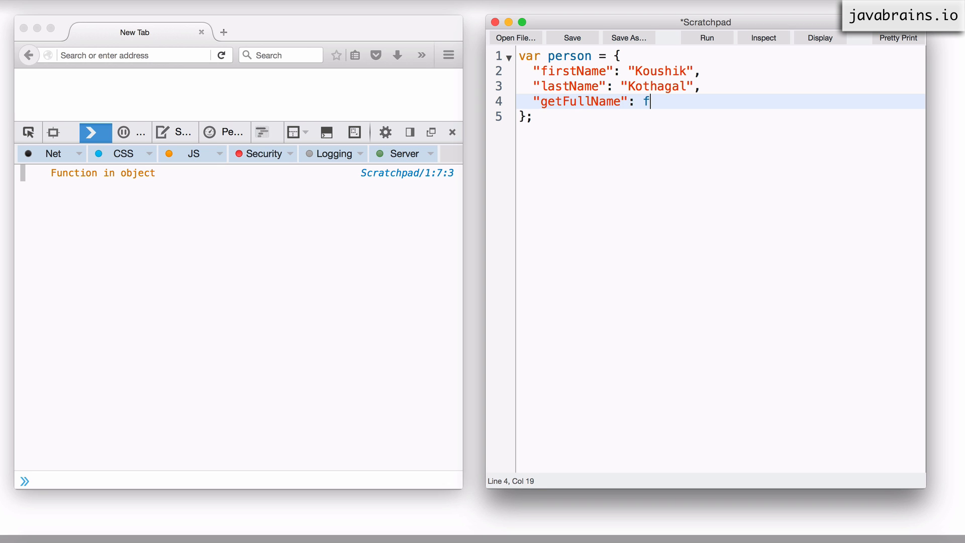
text(unctio)
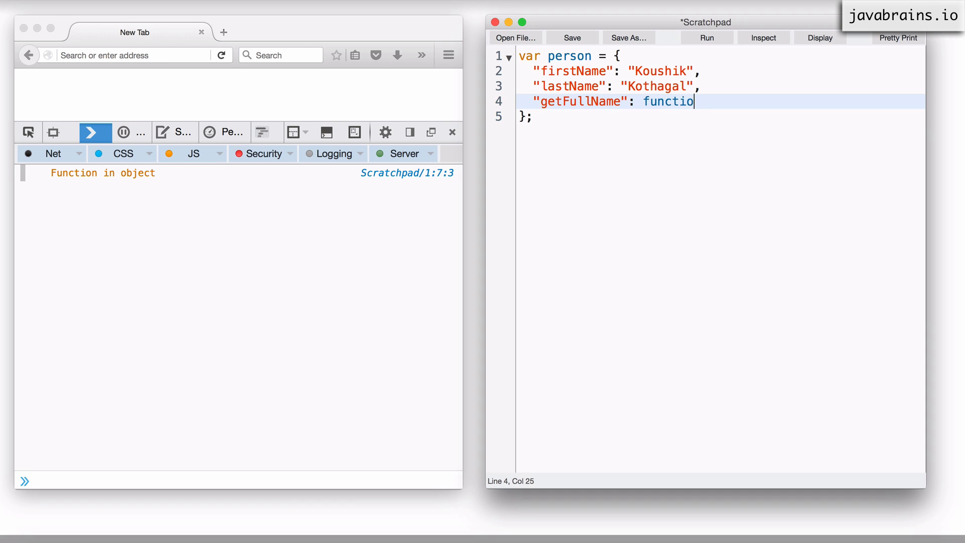
text(n() {})
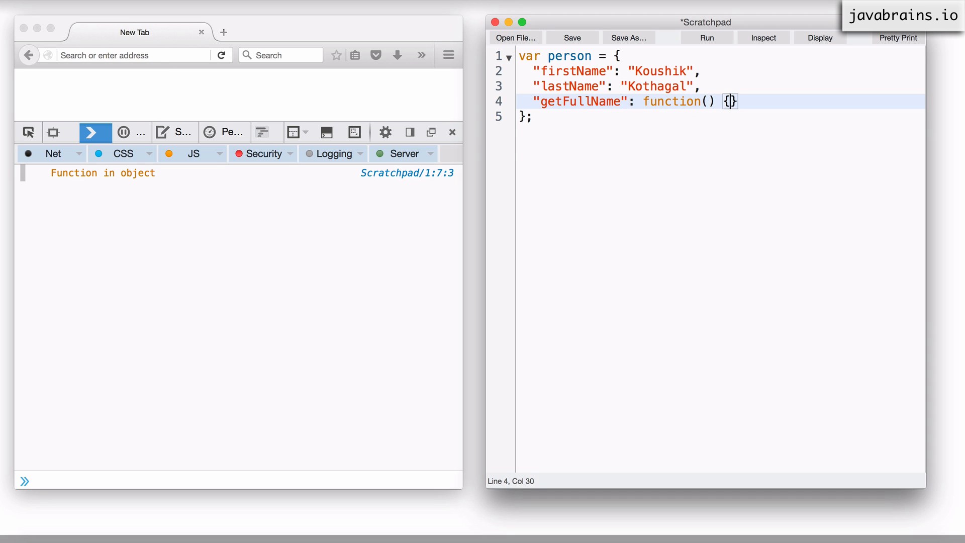
Make getFullName return "Not implemented yet" and leave blank lines below the object.
text(ret)
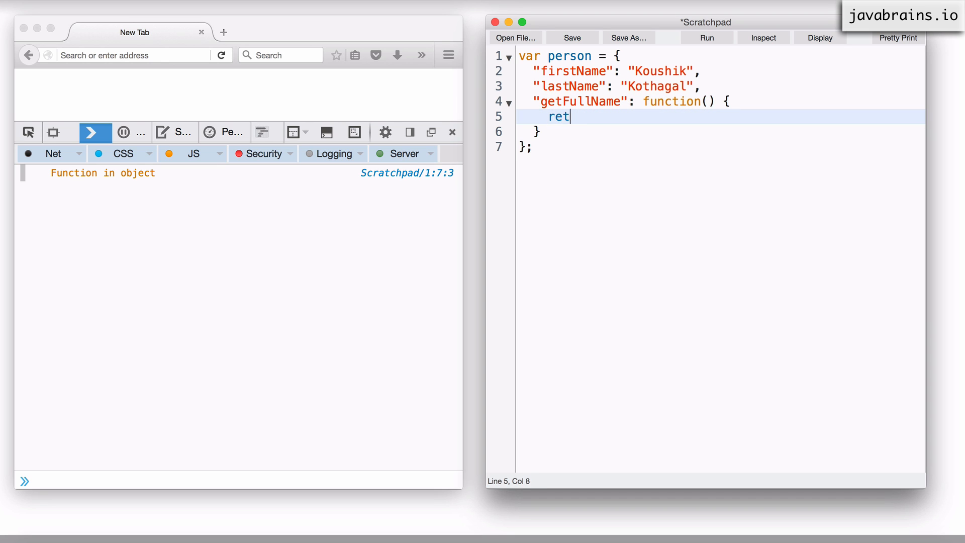
text(urn "")
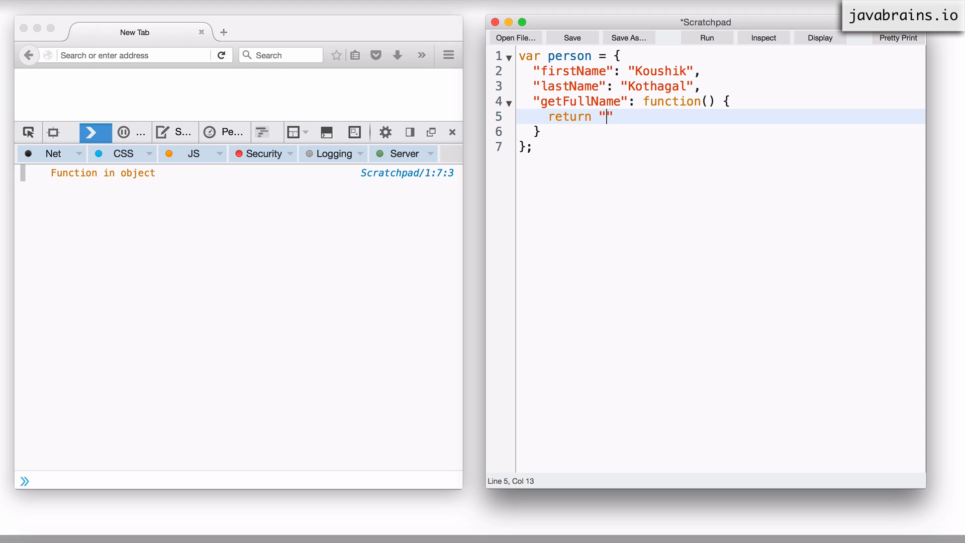
text(Not imple)
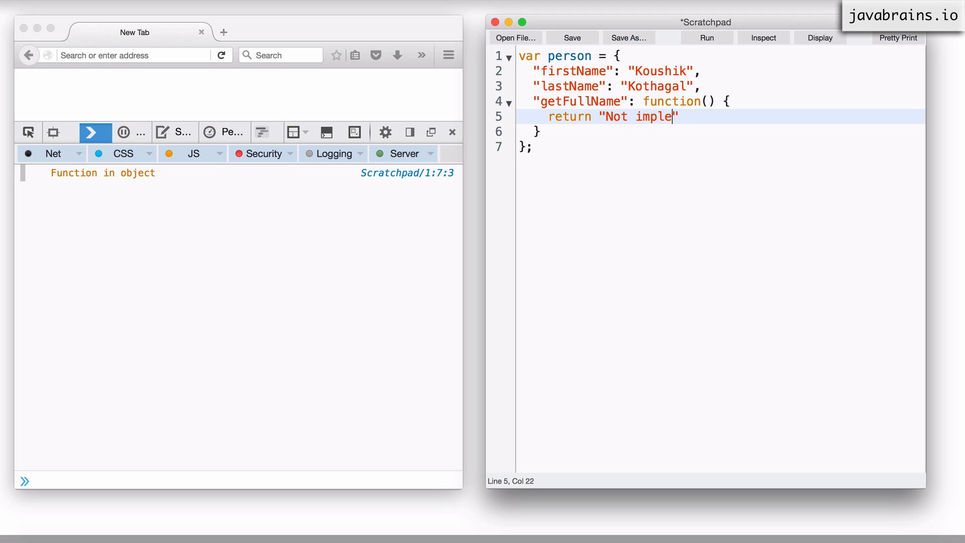
text(mented yet)
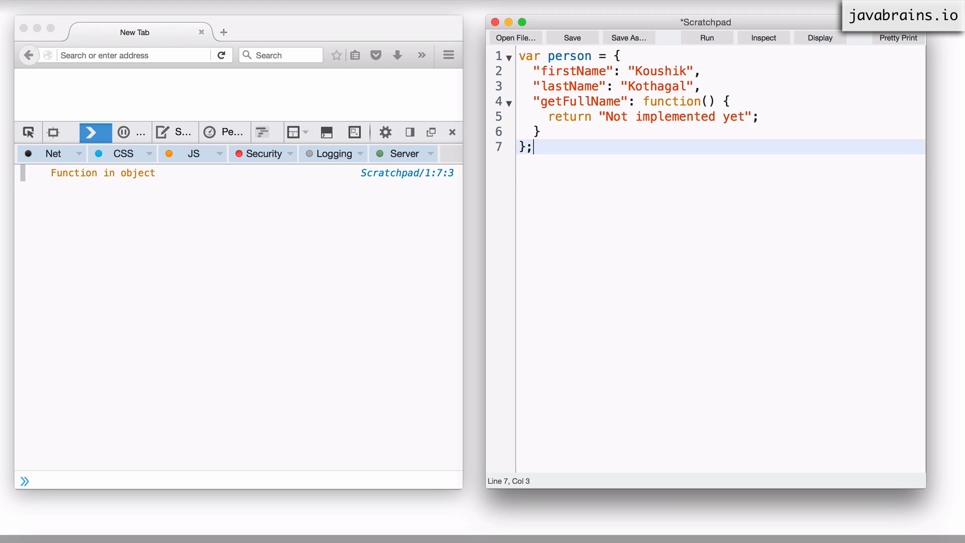
key(enter)
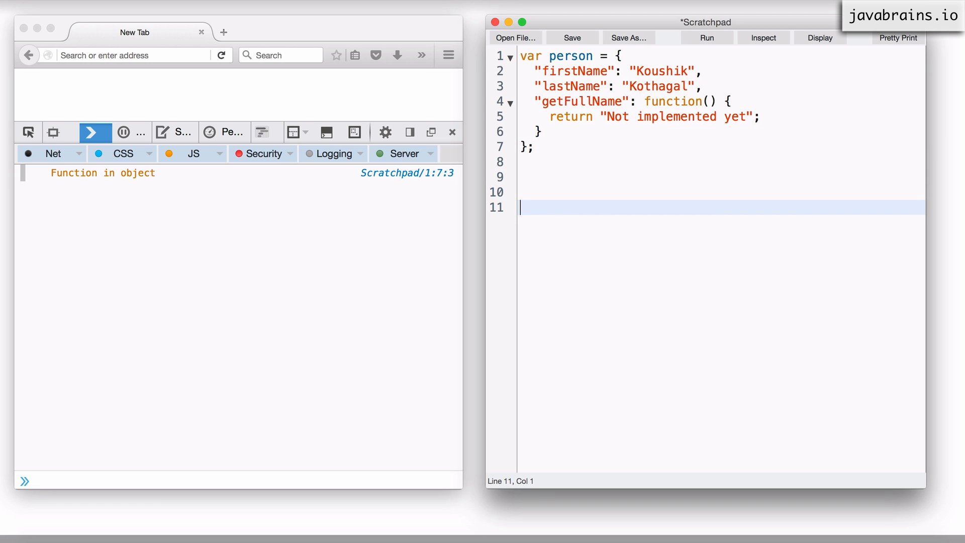
Store person.getFullName() in a fullName variable below the object.
text(person.ge)
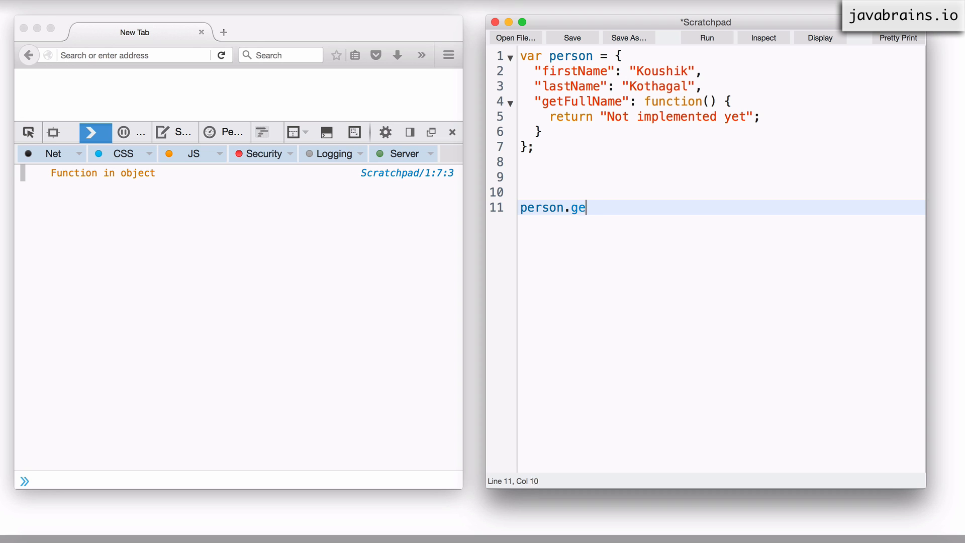
text(tFul)
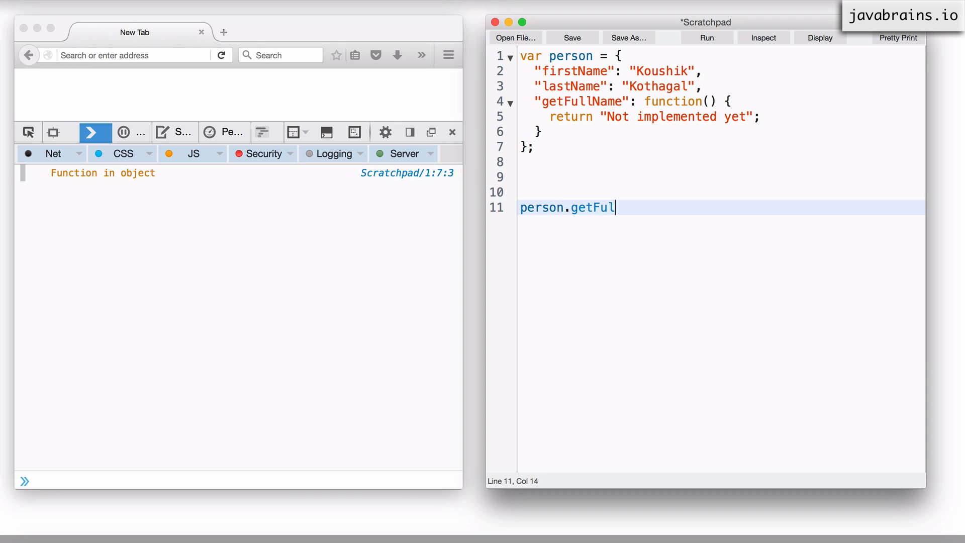
text(lName())
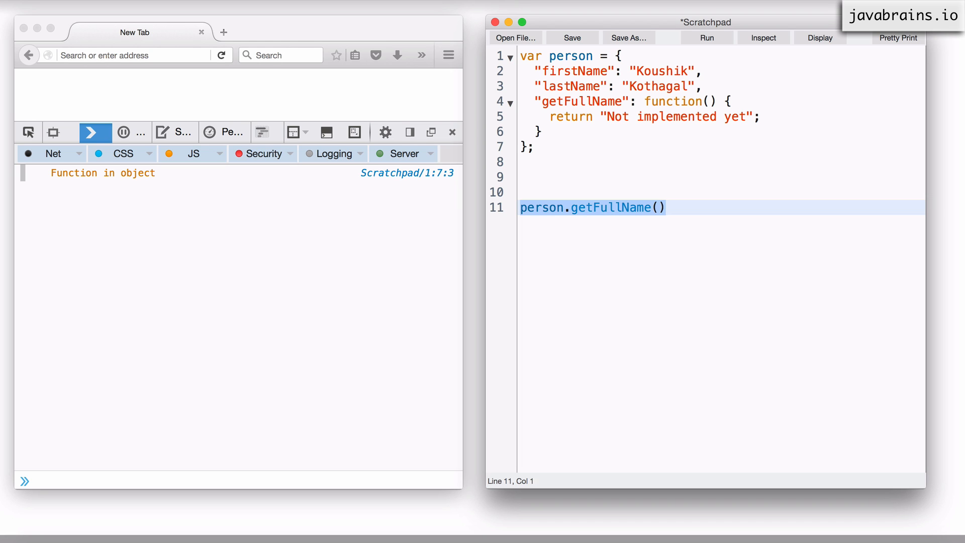
text(var fullName =)
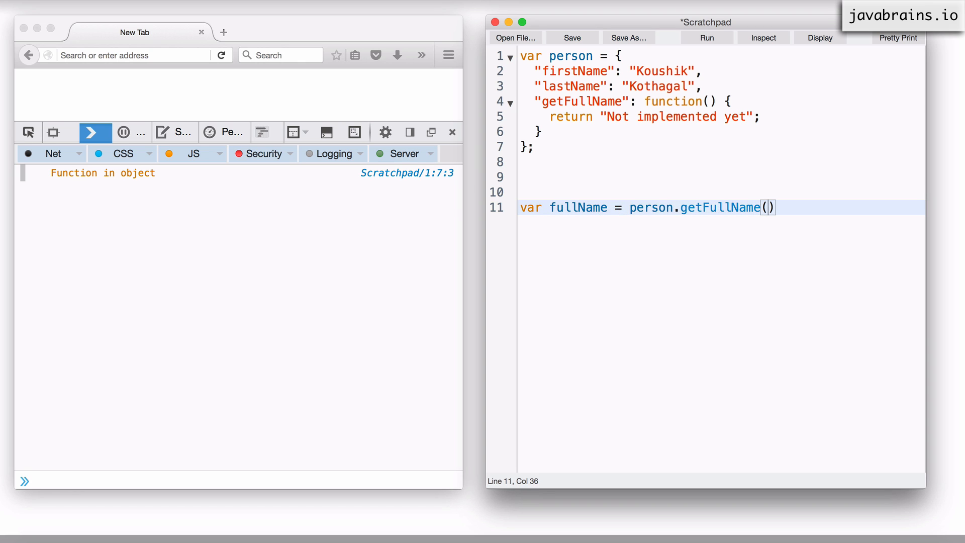
Log fullName to the console and run the script, printing "Not implemented yet".
text(co)
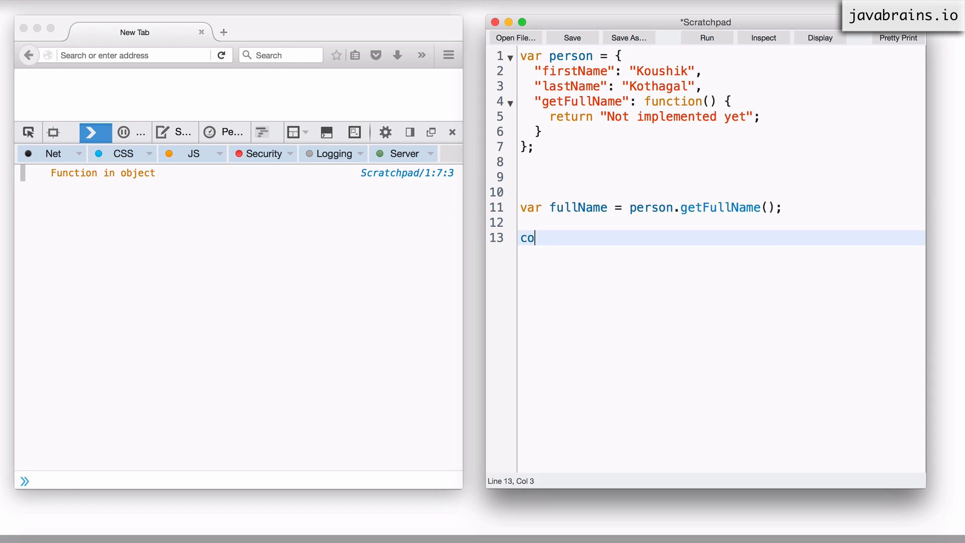
text(nsole.log)
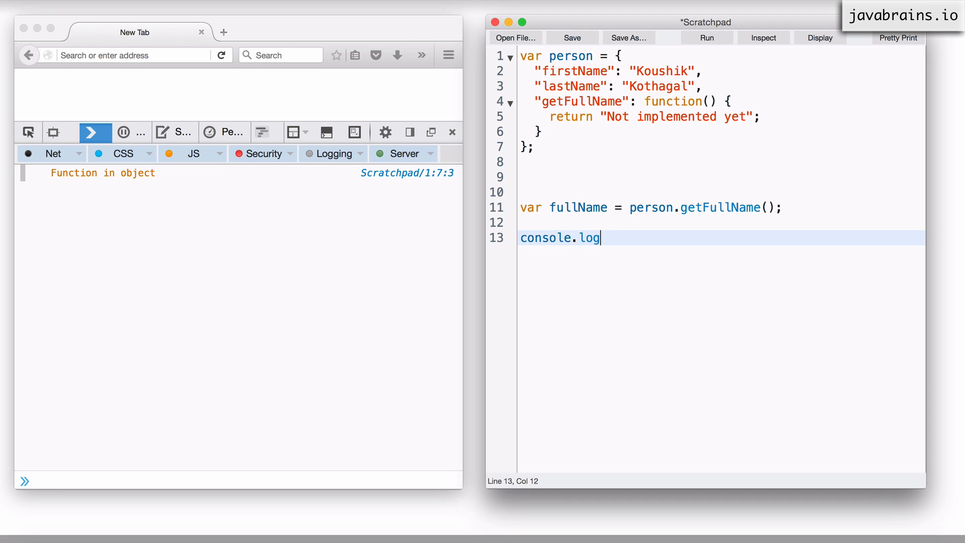
text((fullNa)
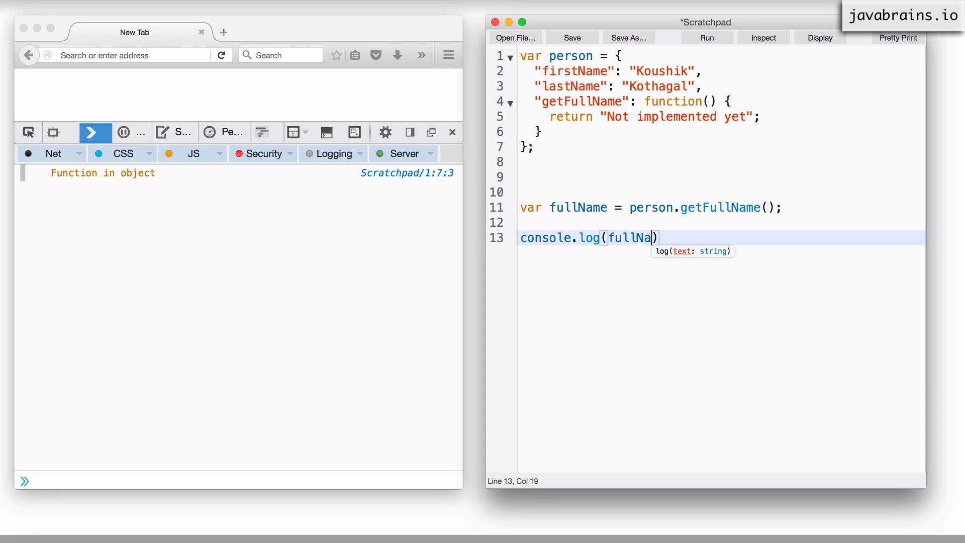
text(me);)
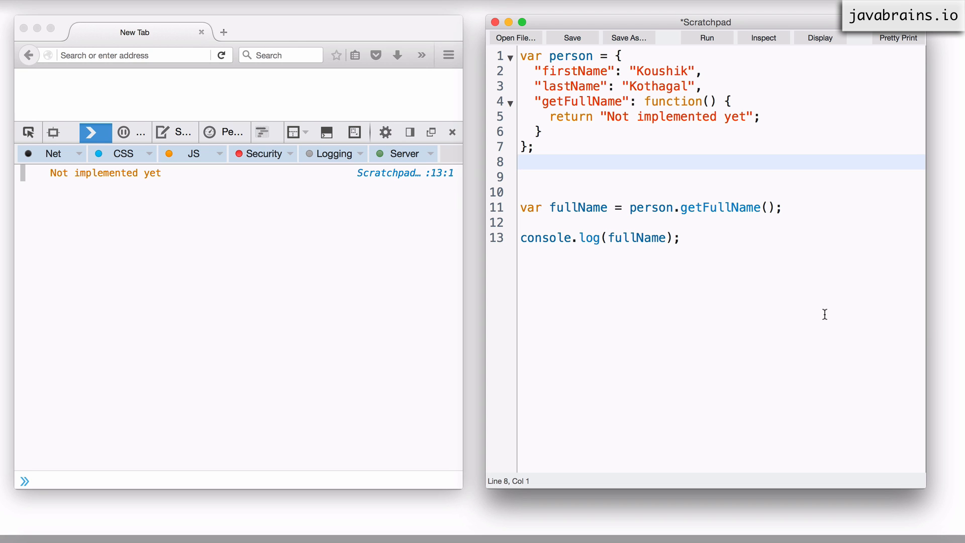
click(794, 238)
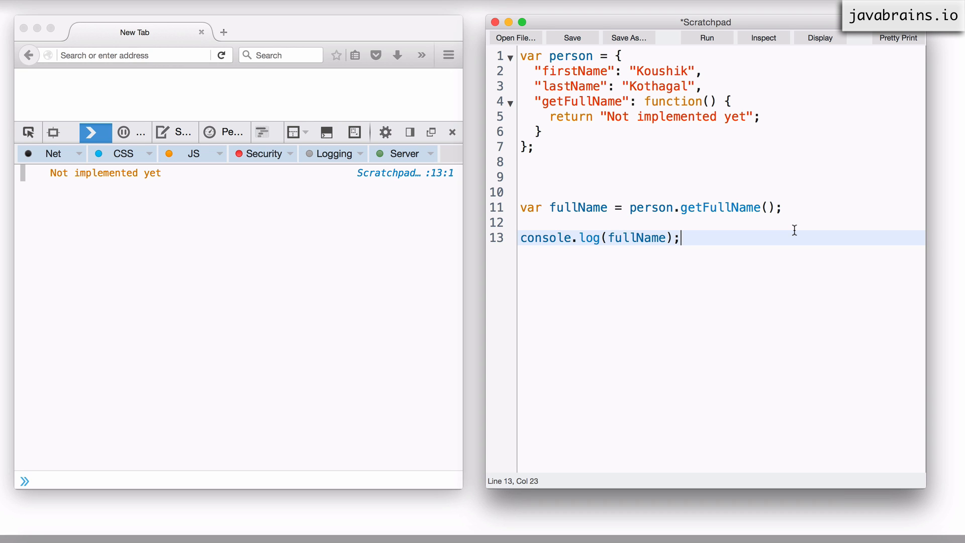
mouse_move(628, 214)
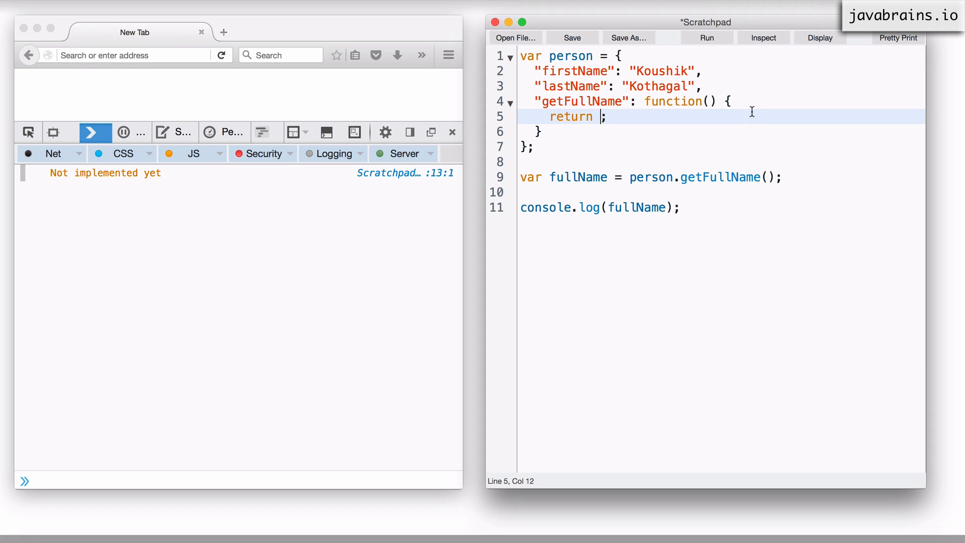
Rewrite the return value as person.firstName + " " + person.lastName.
text(perso)
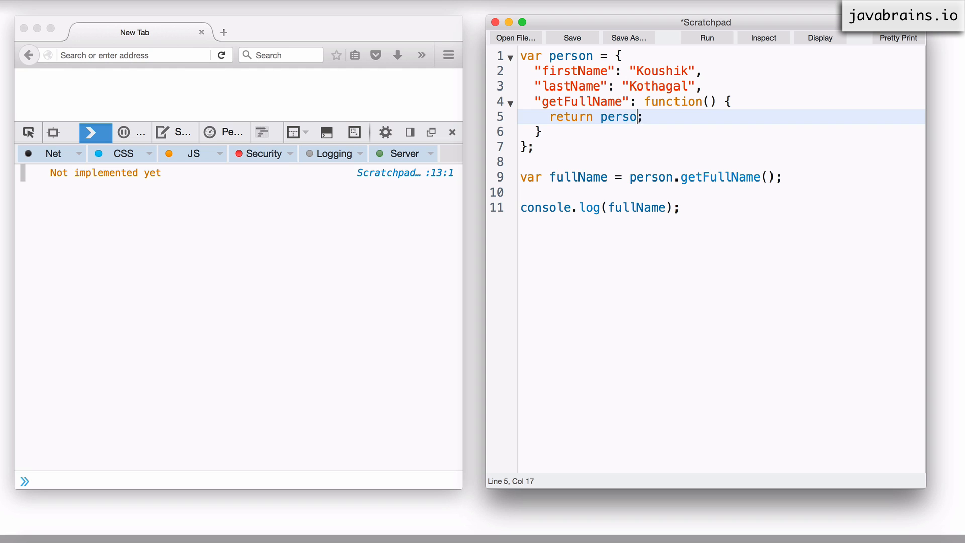
text(n.firstName)
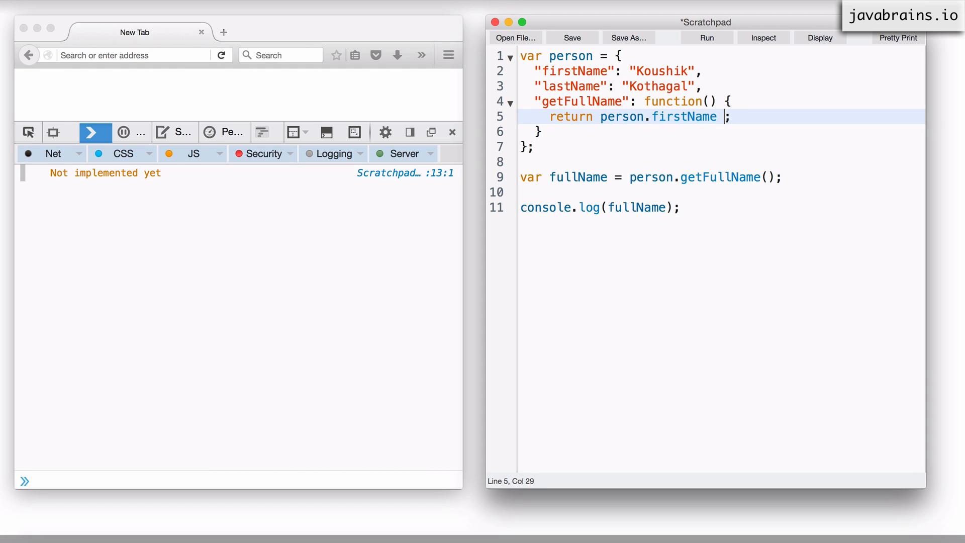
text(+ ")
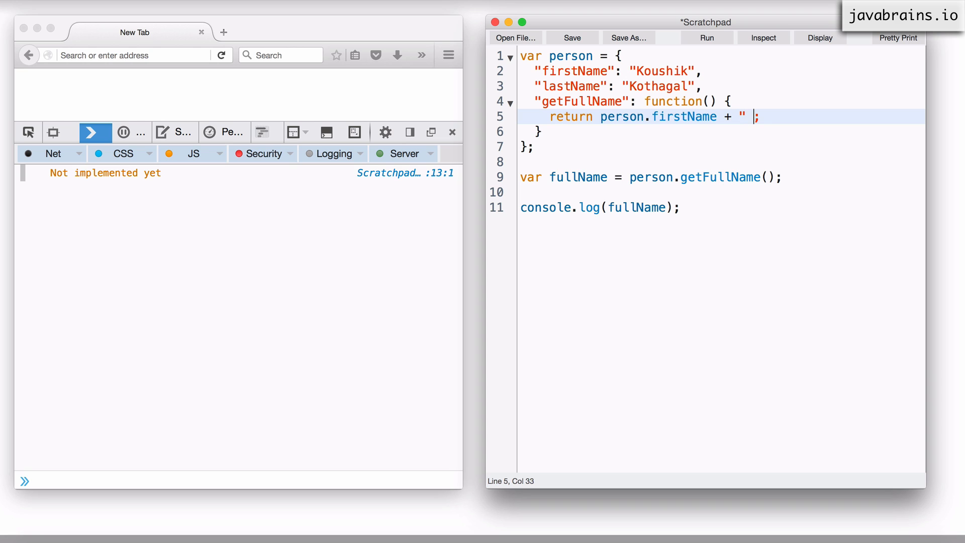
text(" +)
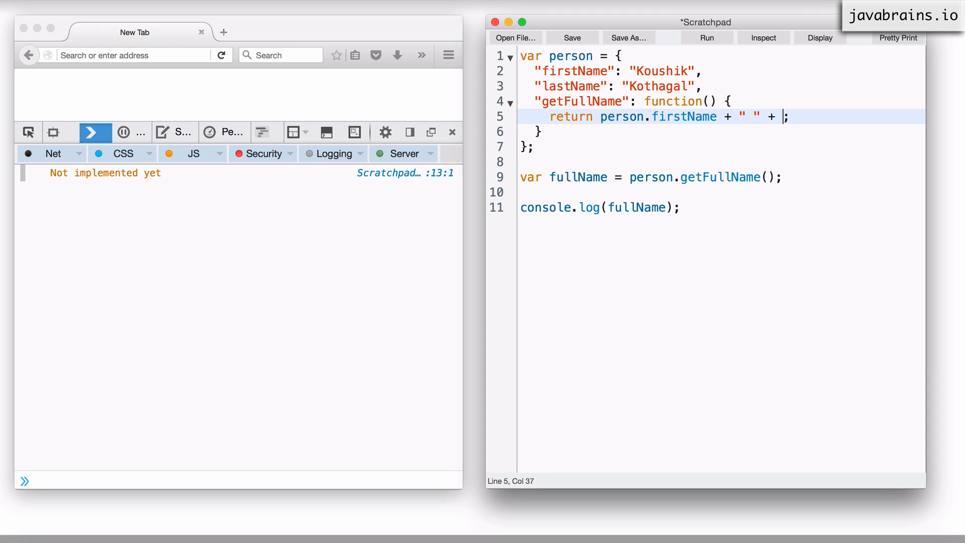
text(person)
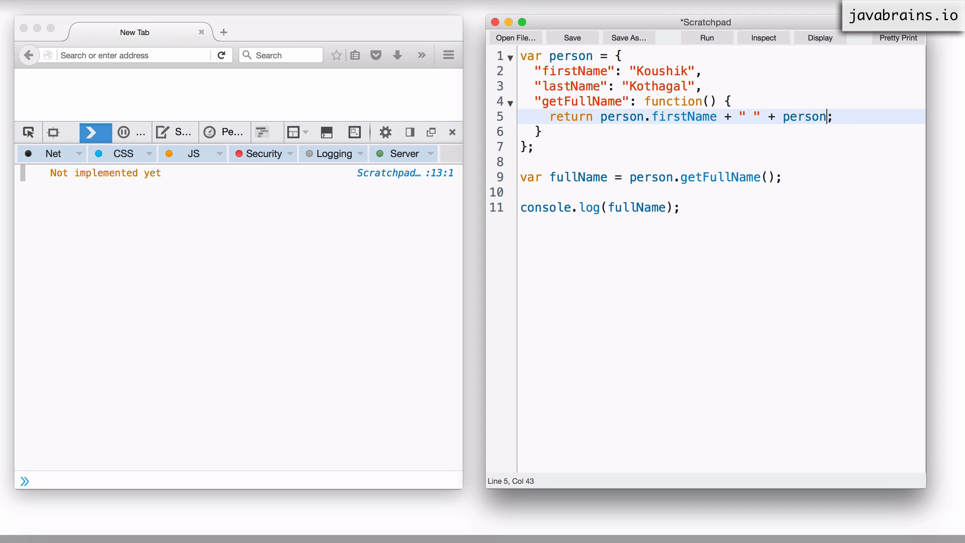
text(.lastName)
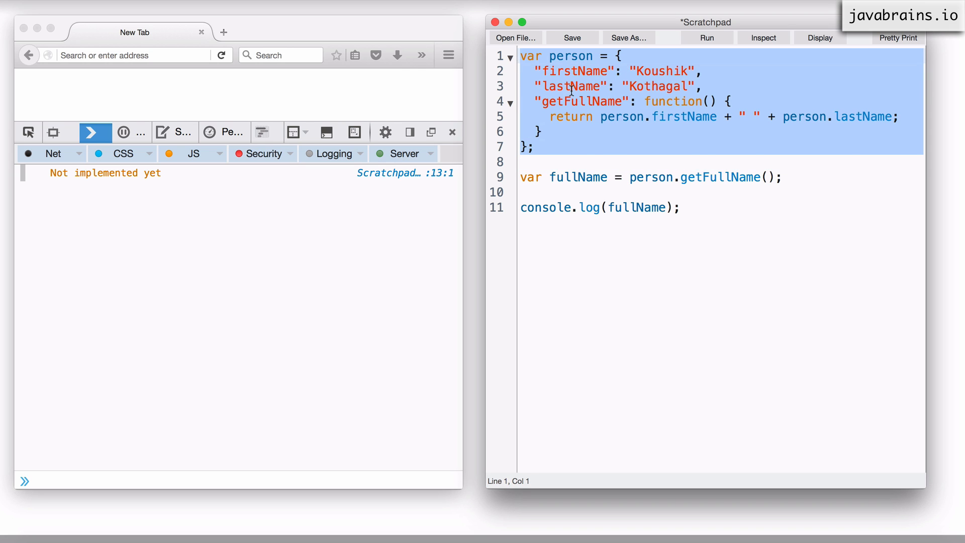
Review the getFullName call and return statement, then run the script to log "Koushik Kothagal".
click(595, 85)
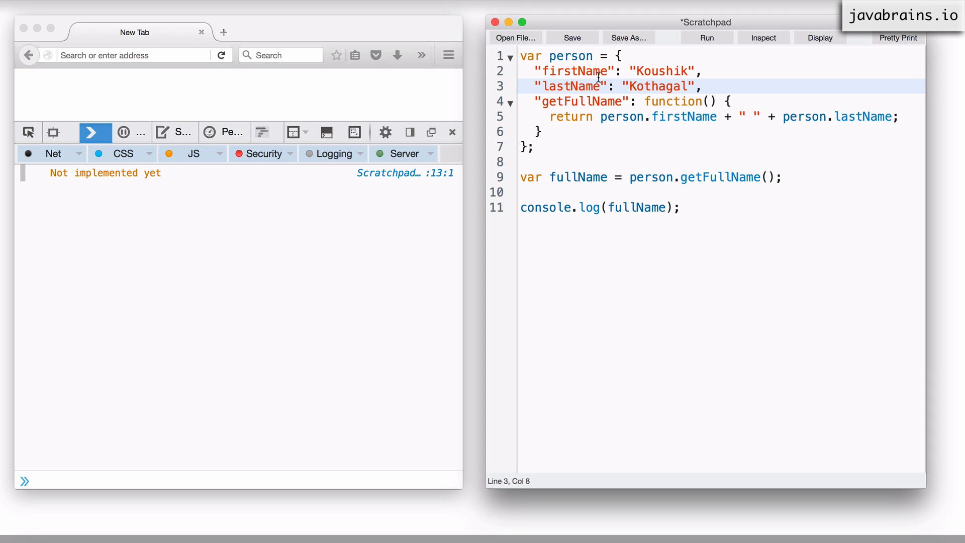
click(710, 178)
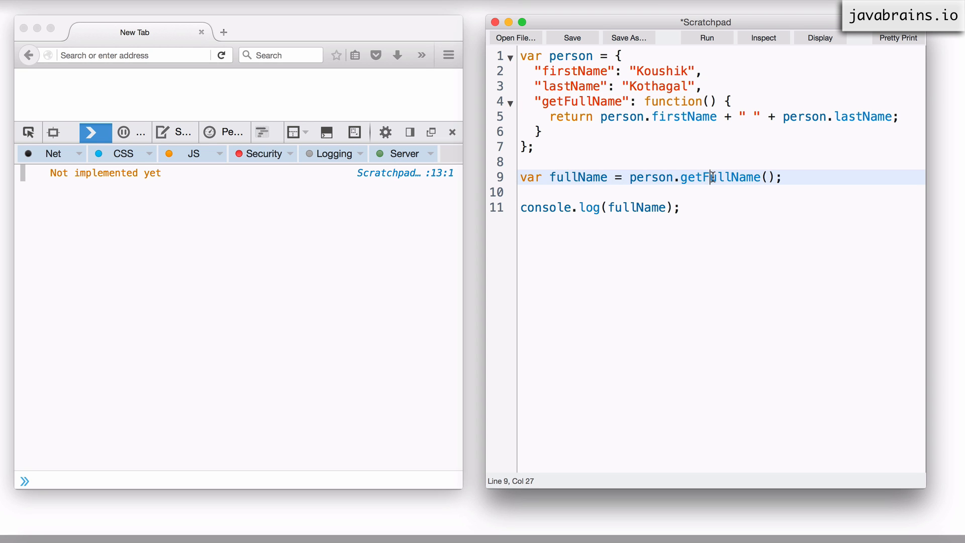
double_click(719, 177)
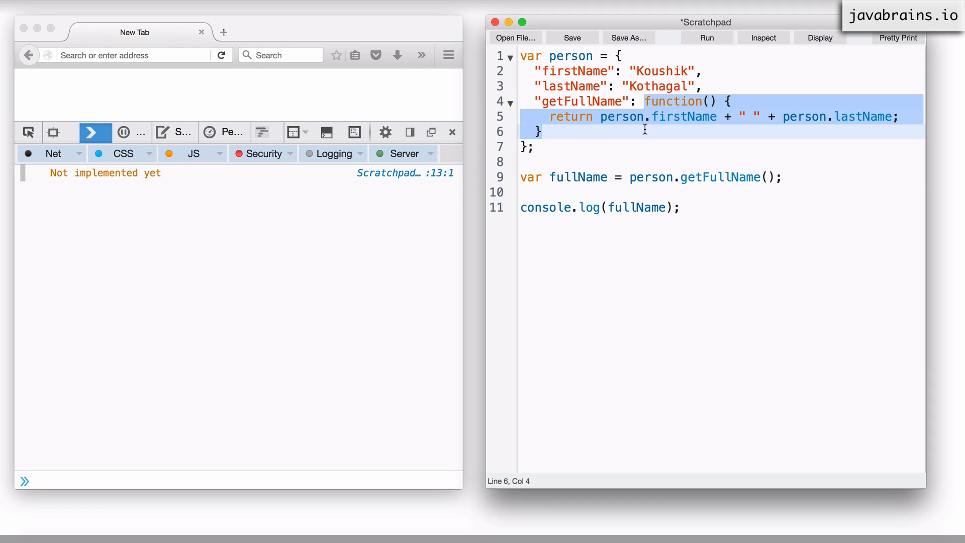
double_click(683, 116)
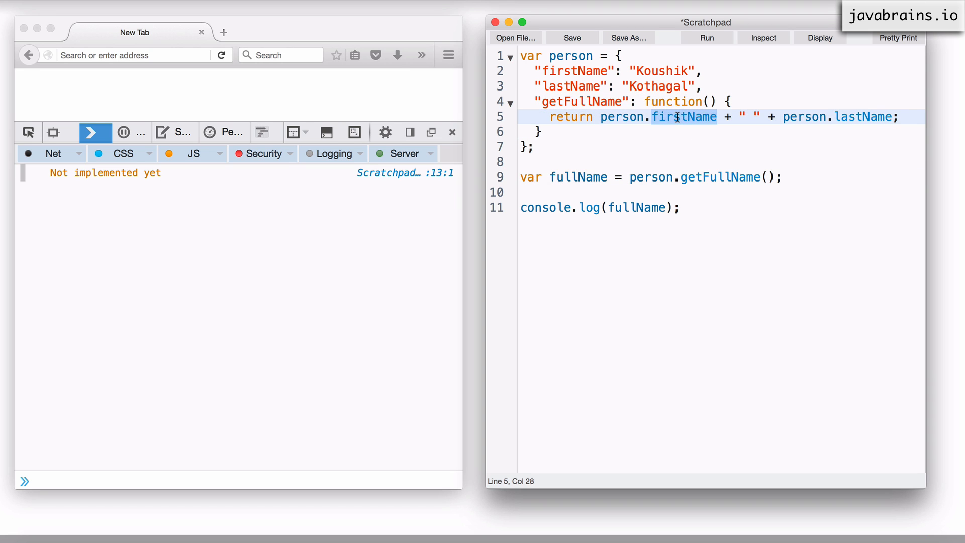
double_click(863, 116)
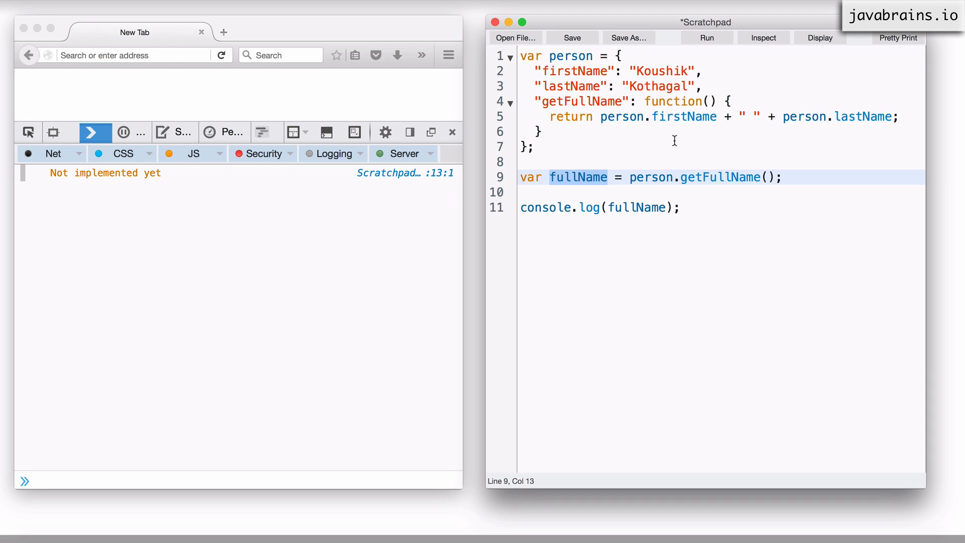
right_click(674, 140)
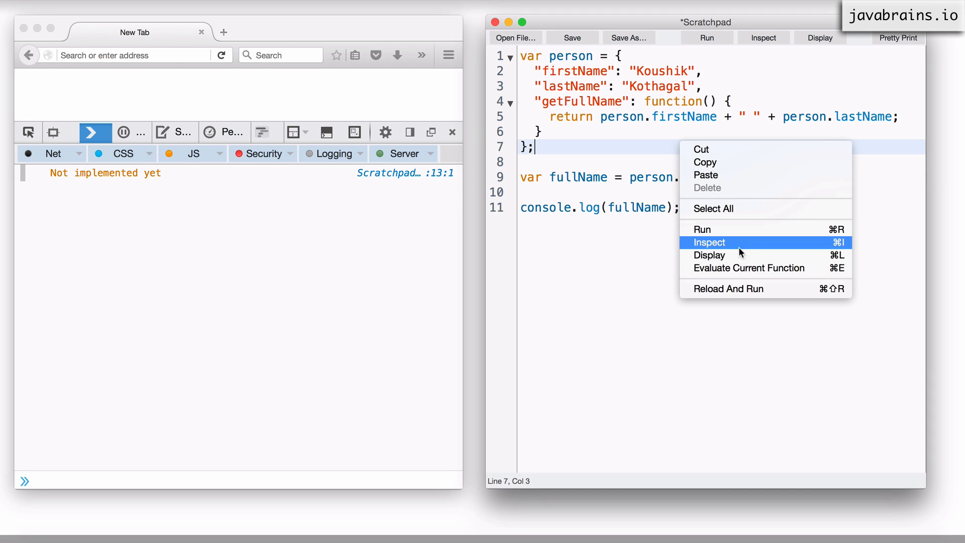
click(708, 241)
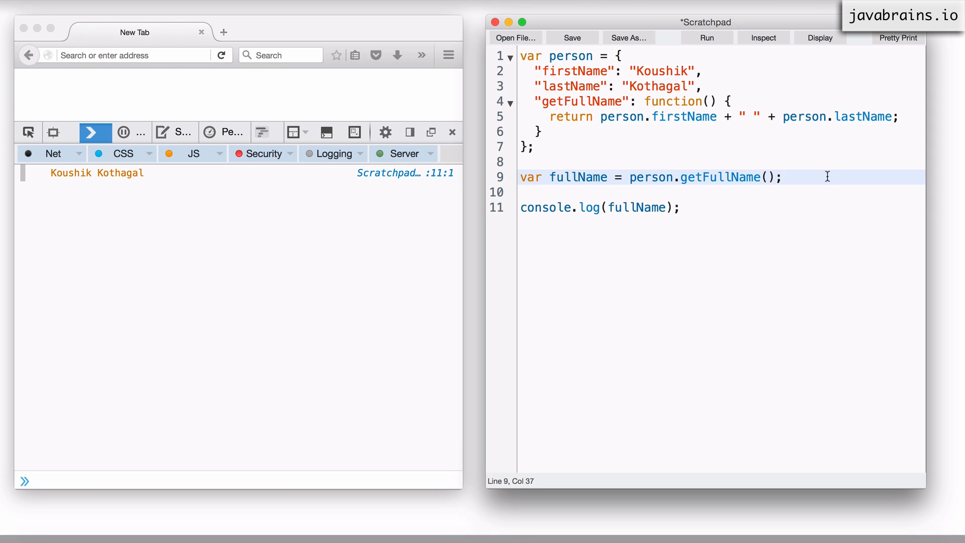
click(806, 161)
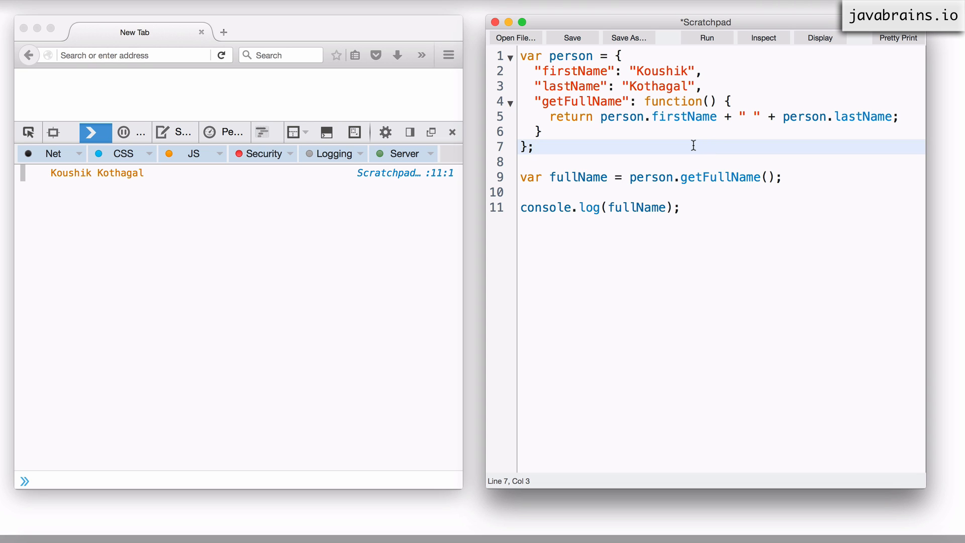
mouse_move(588, 104)
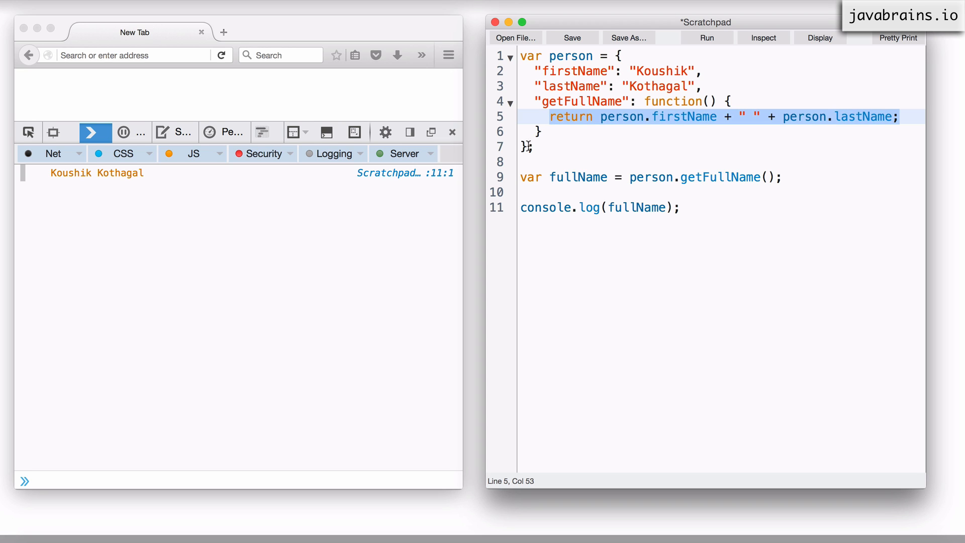
Highlight person inside the return statement and the getFullName property, then move to the end of the script.
click(790, 178)
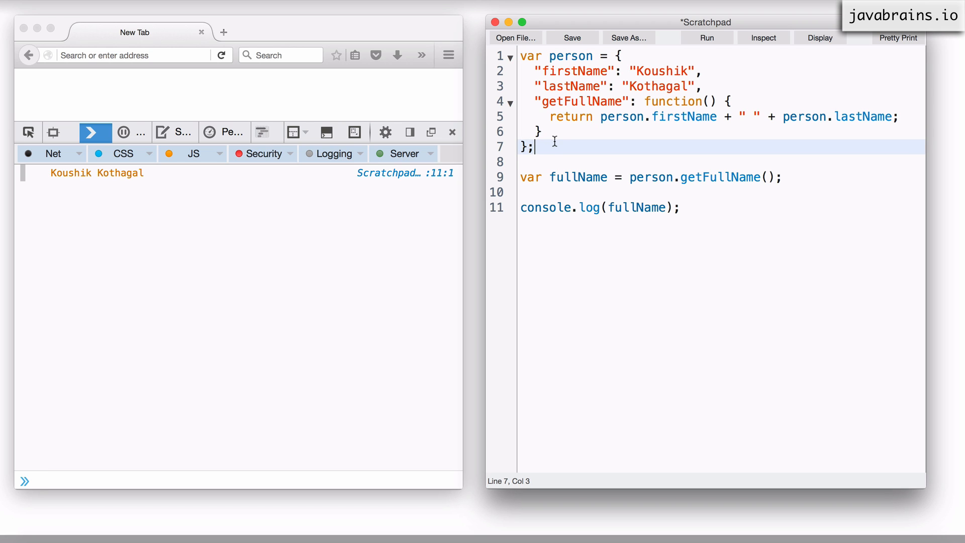
click(569, 117)
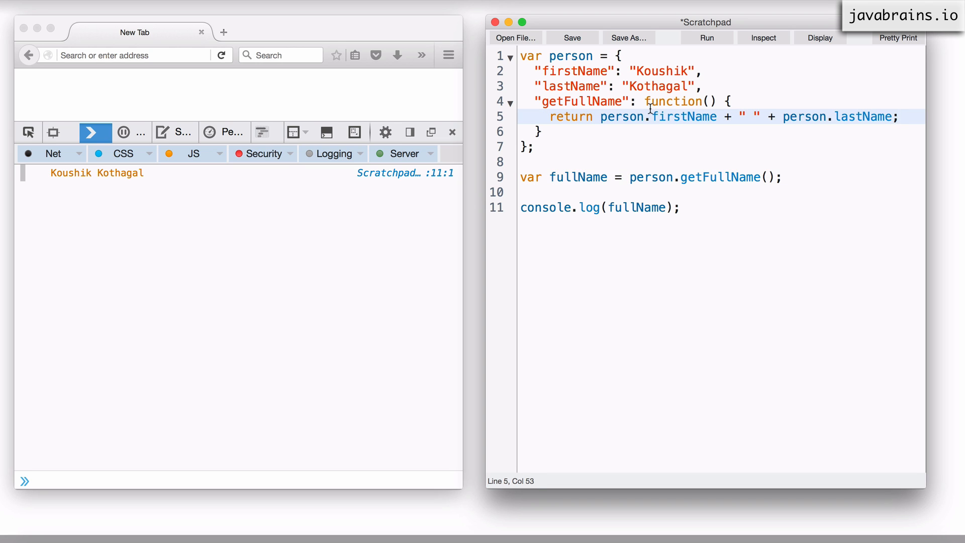
double_click(622, 116)
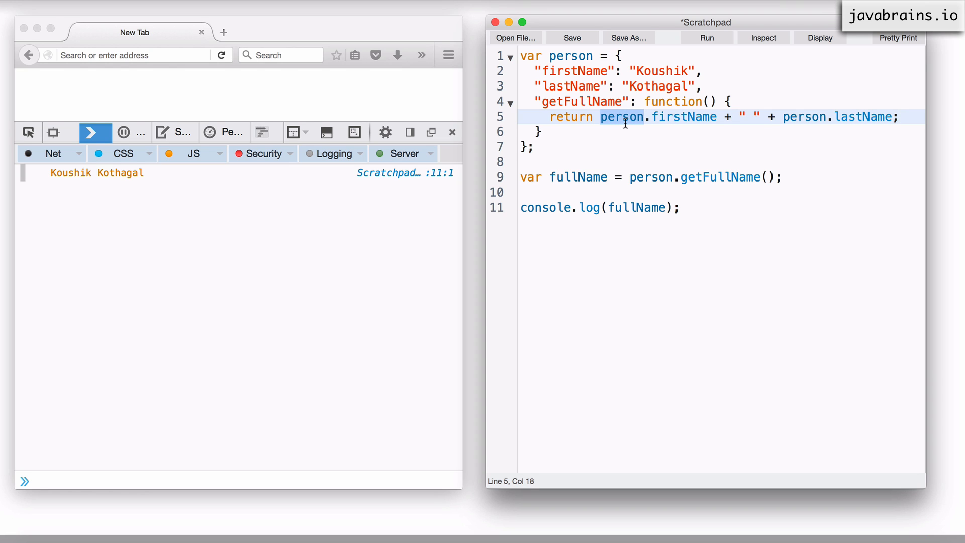
mouse_move(606, 84)
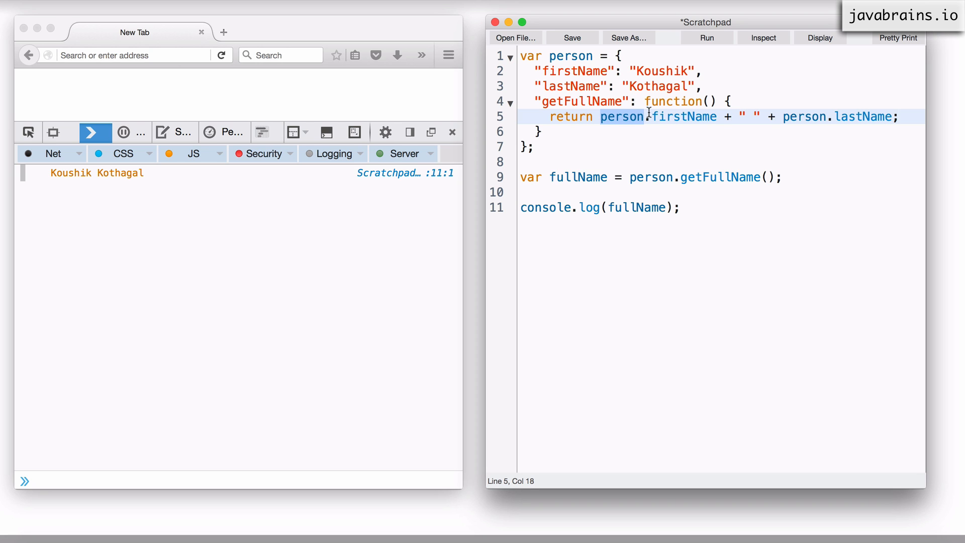
click(538, 101)
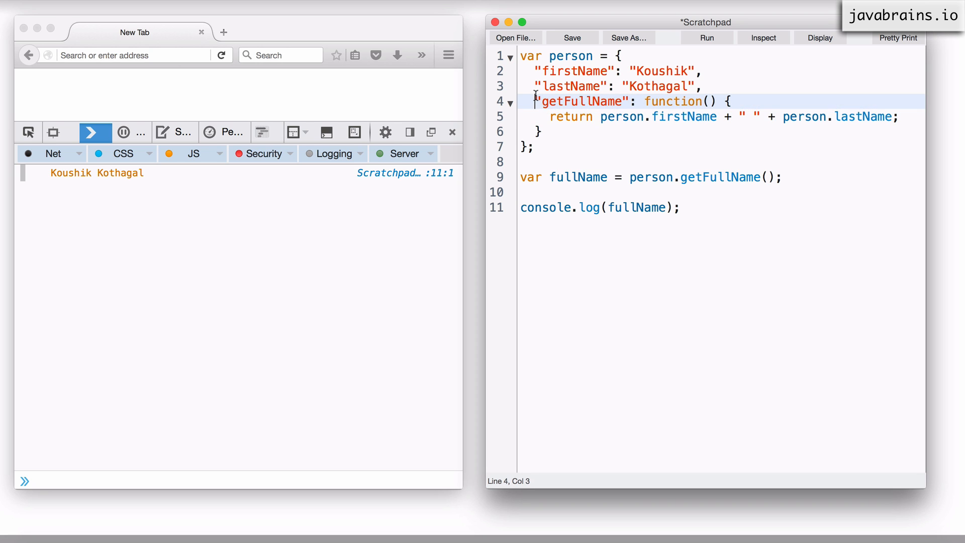
drag(535, 101, 564, 131)
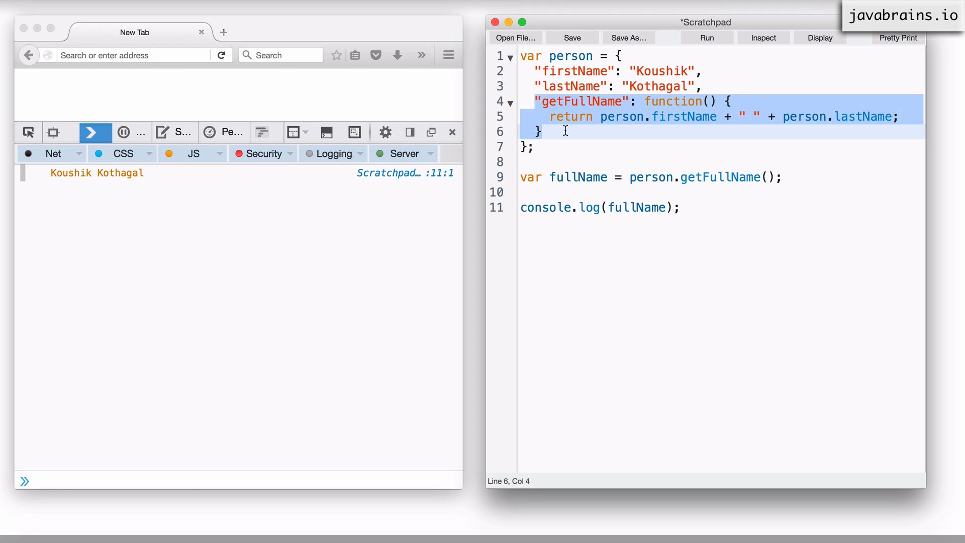
click(719, 177)
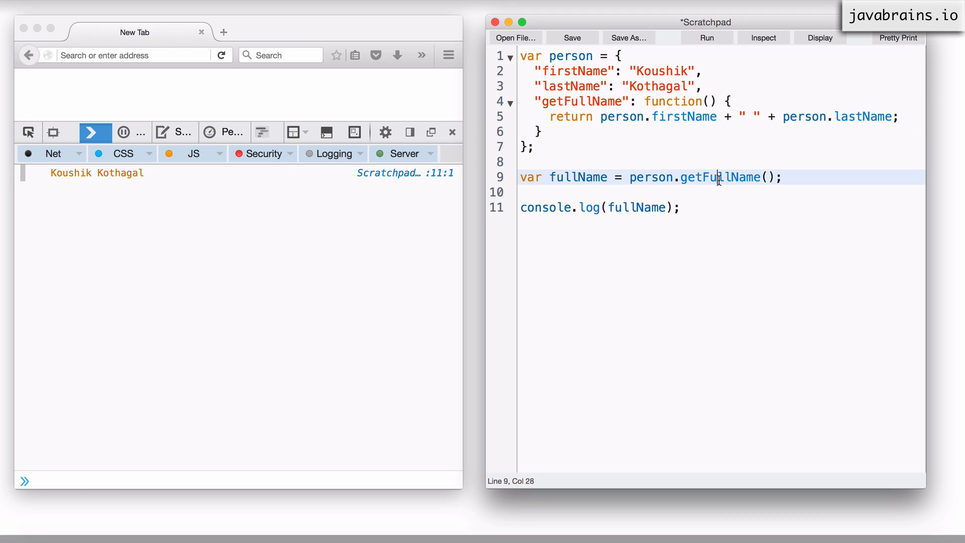
double_click(719, 178)
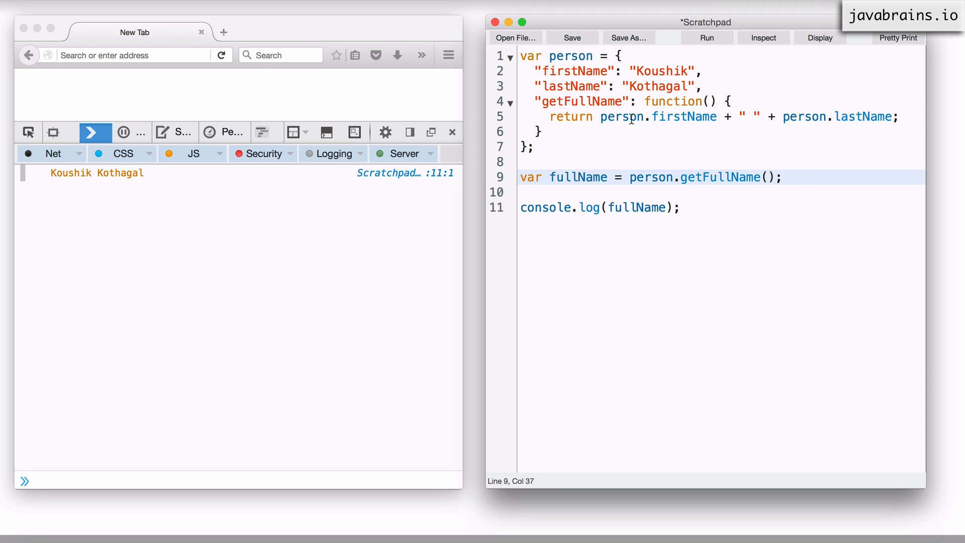
double_click(621, 116)
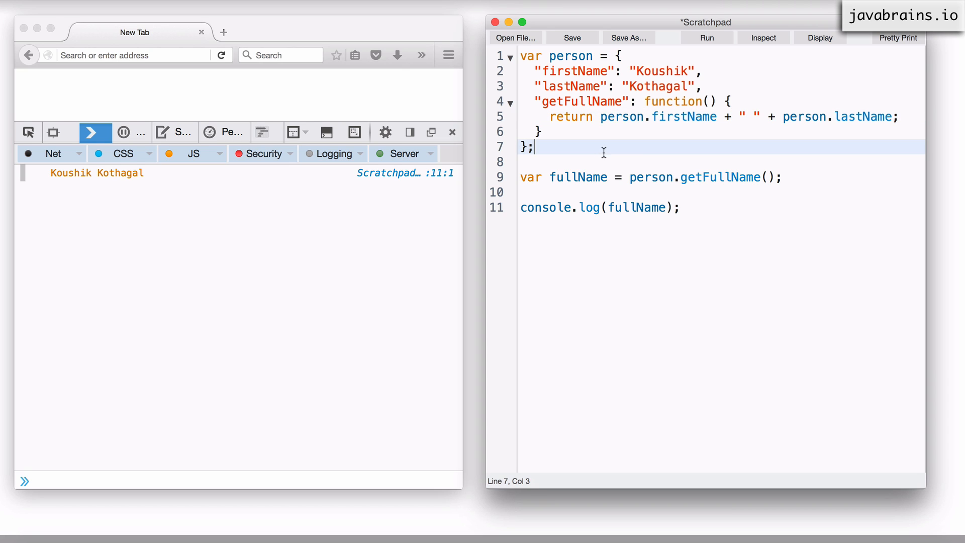
click(697, 191)
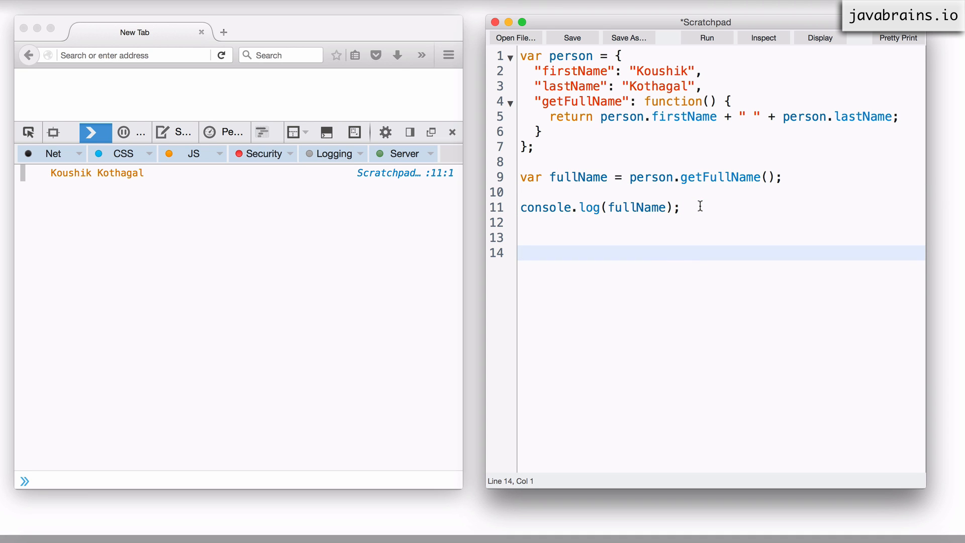
Reassign person to an empty object {} after the log statement.
text(person)
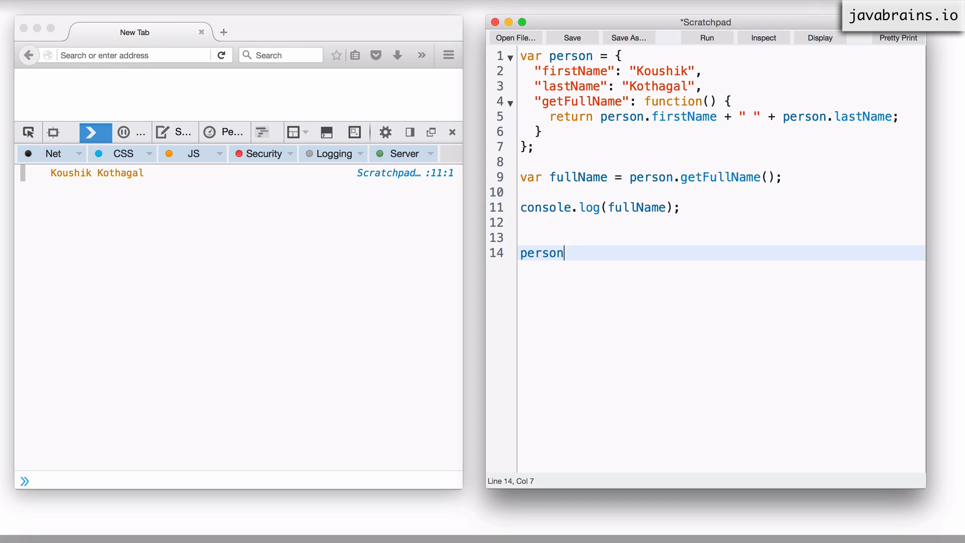
text(= {})
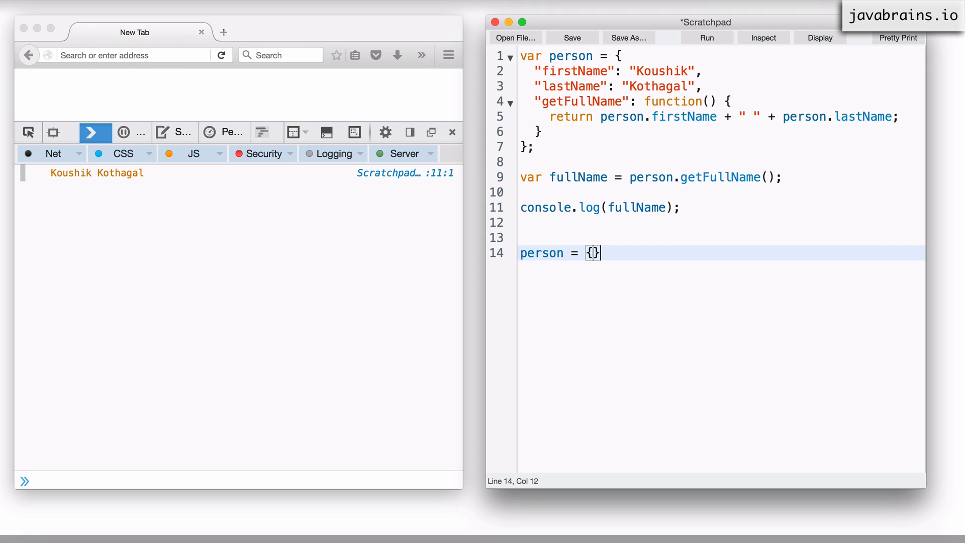
text(;)
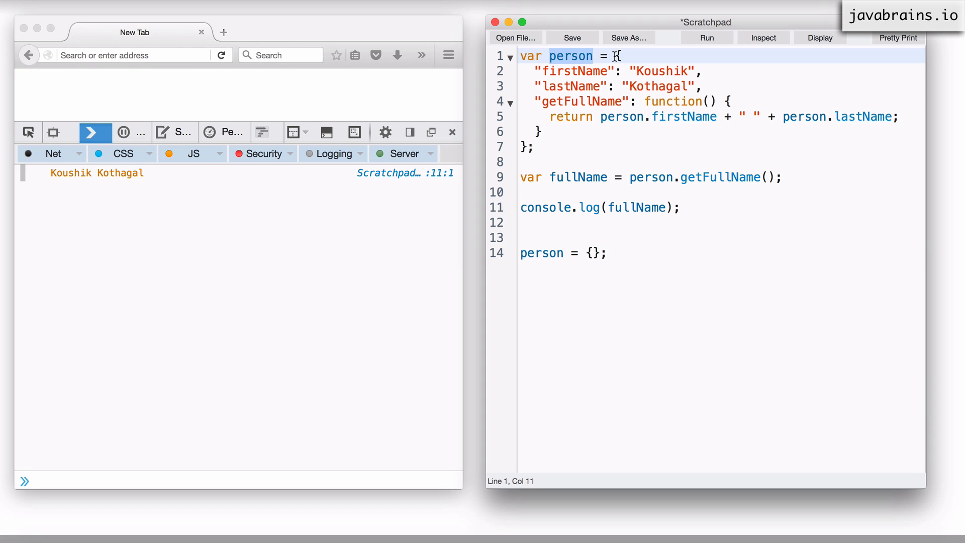
click(609, 253)
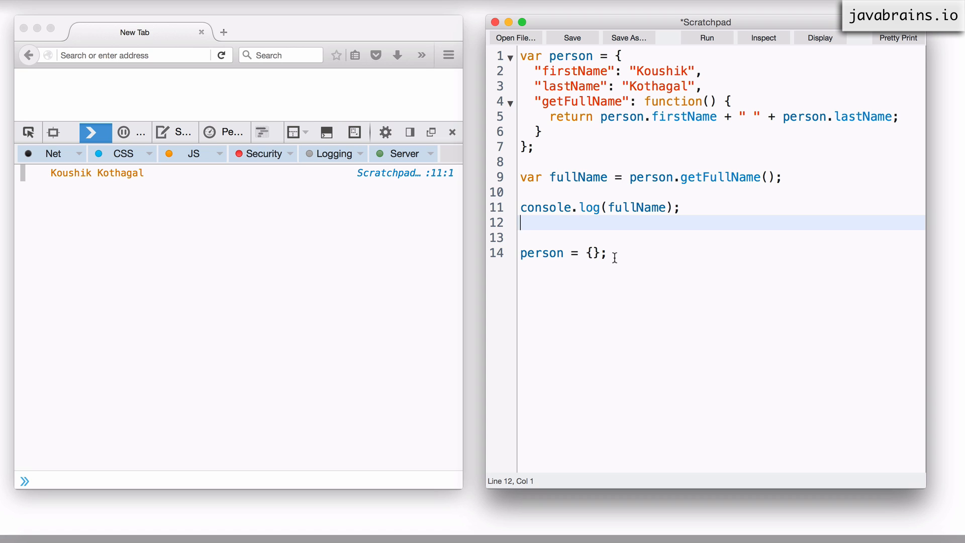
Declare var person2 = person before the reassignment and call person2.getFullName() at the end.
text(var per)
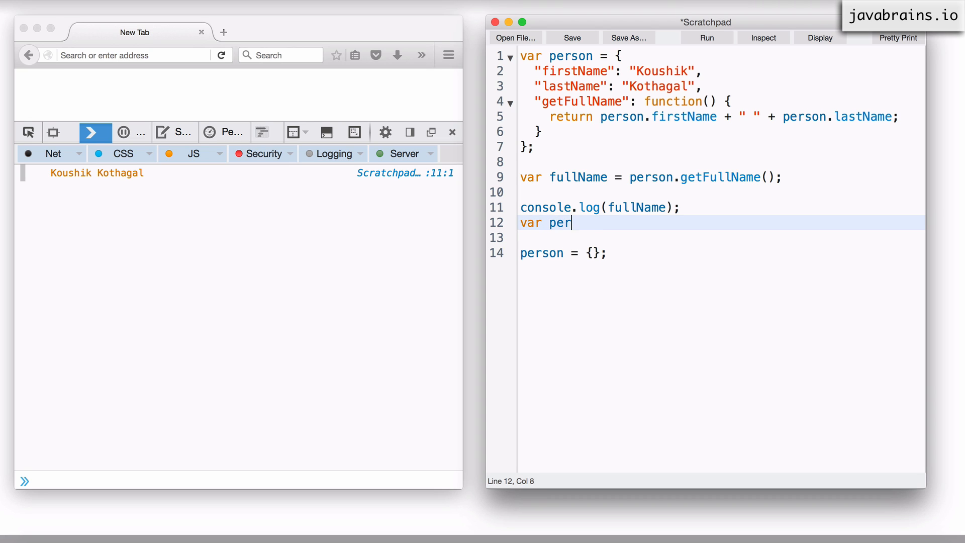
text(son2 =)
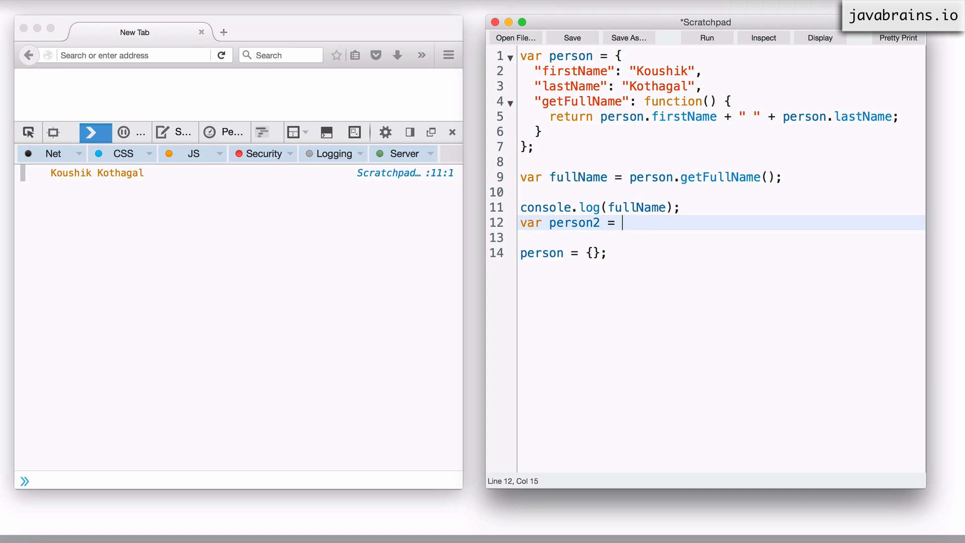
text(person;)
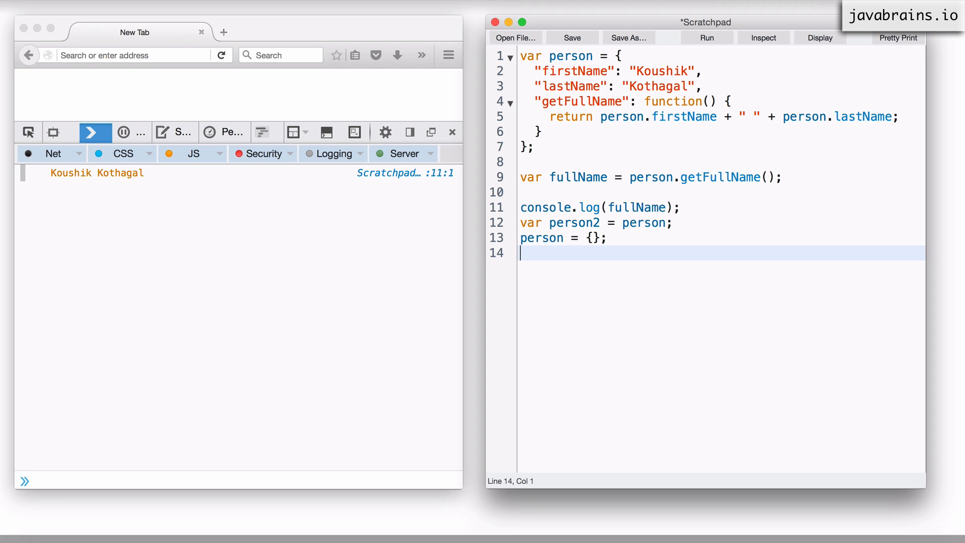
text(person2.)
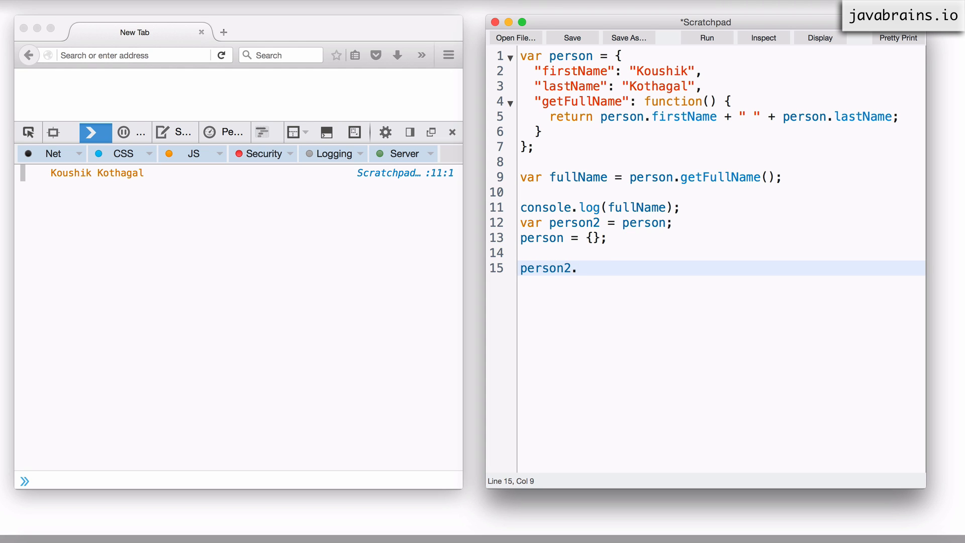
text(getFullName)
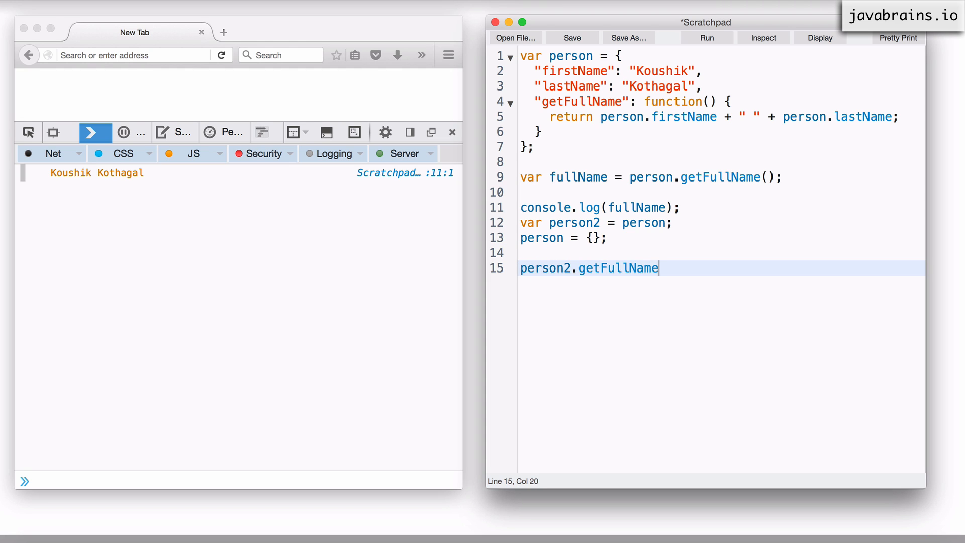
text(())
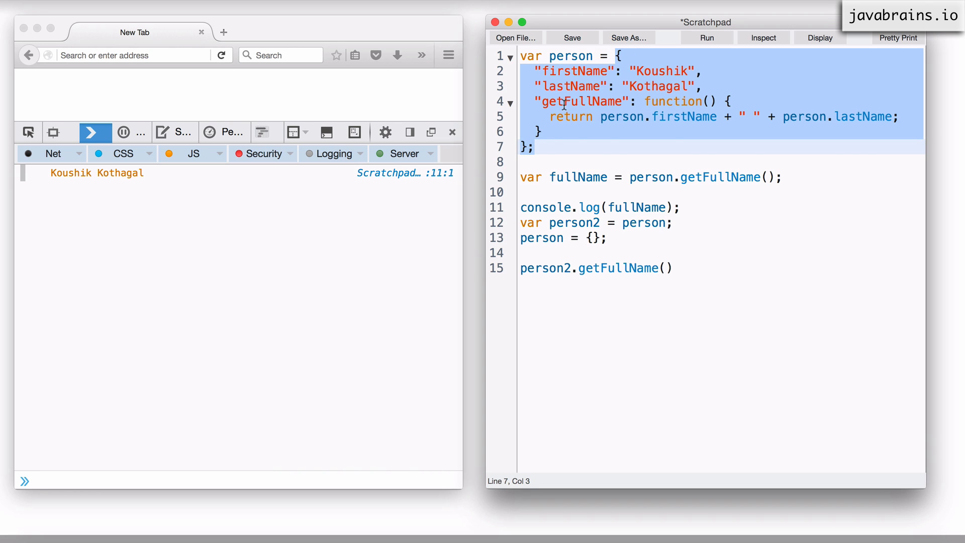
click(575, 101)
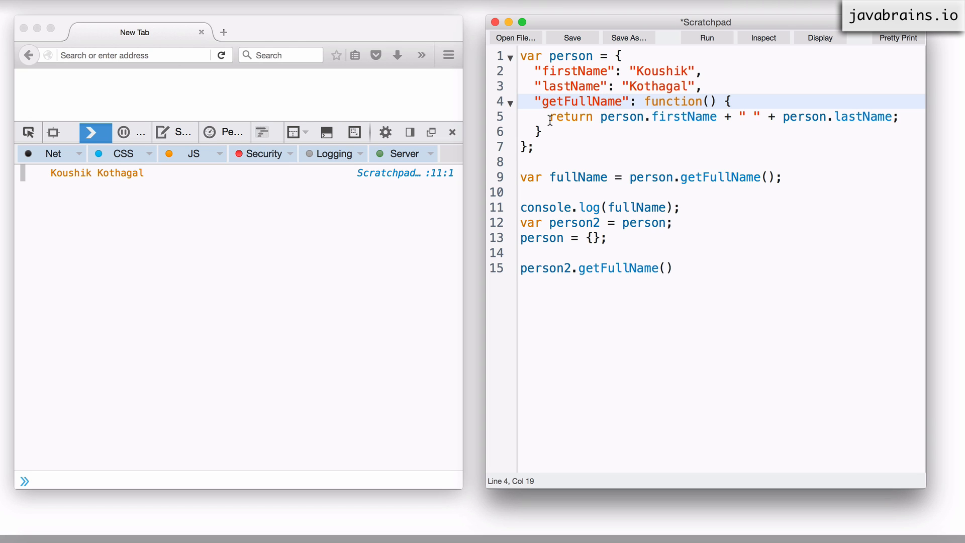
click(584, 116)
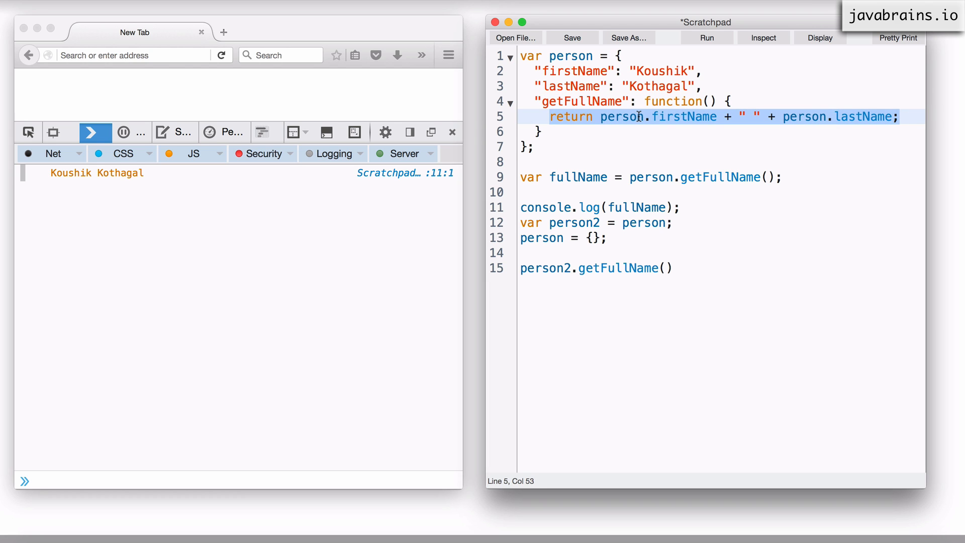
double_click(683, 116)
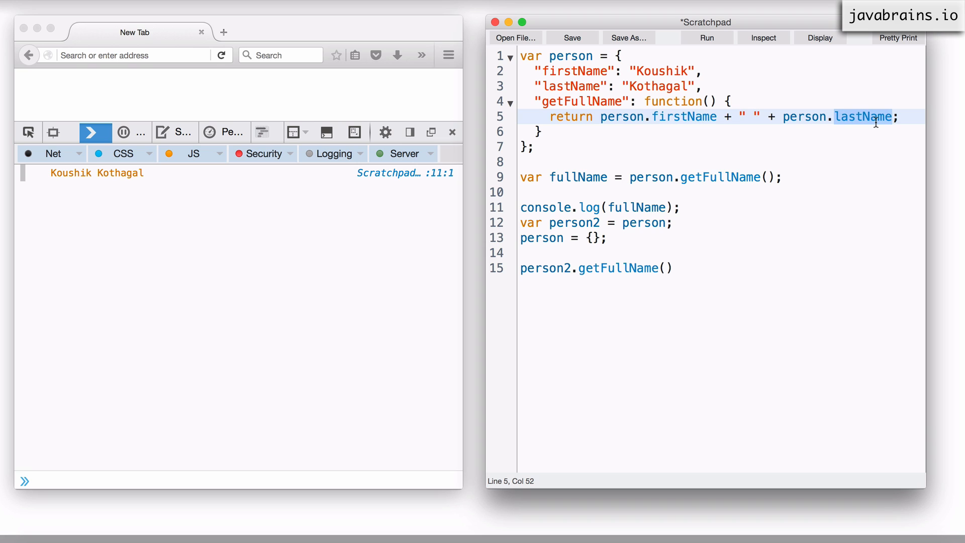
mouse_move(627, 246)
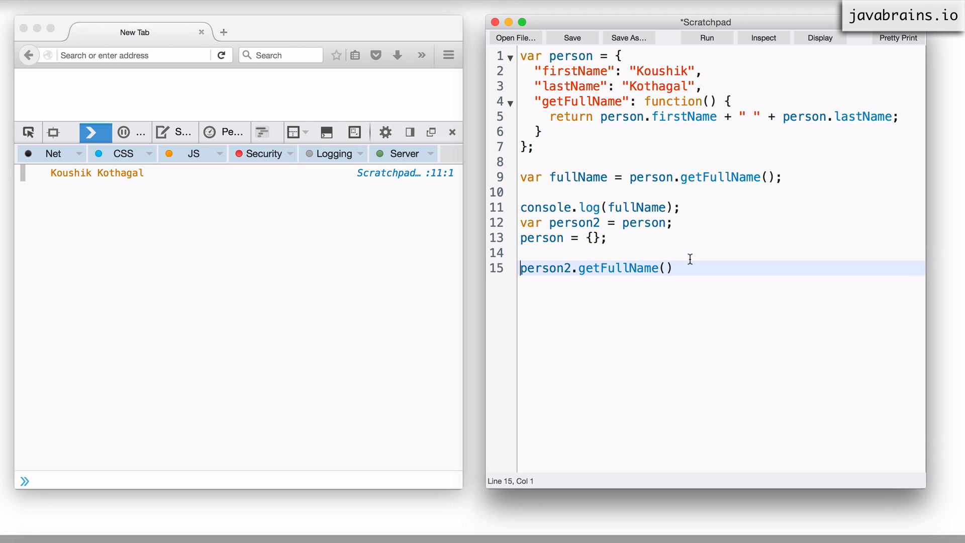
Wrap person2.getFullName() in console.log and run the script, printing "undefined undefined".
text(console)
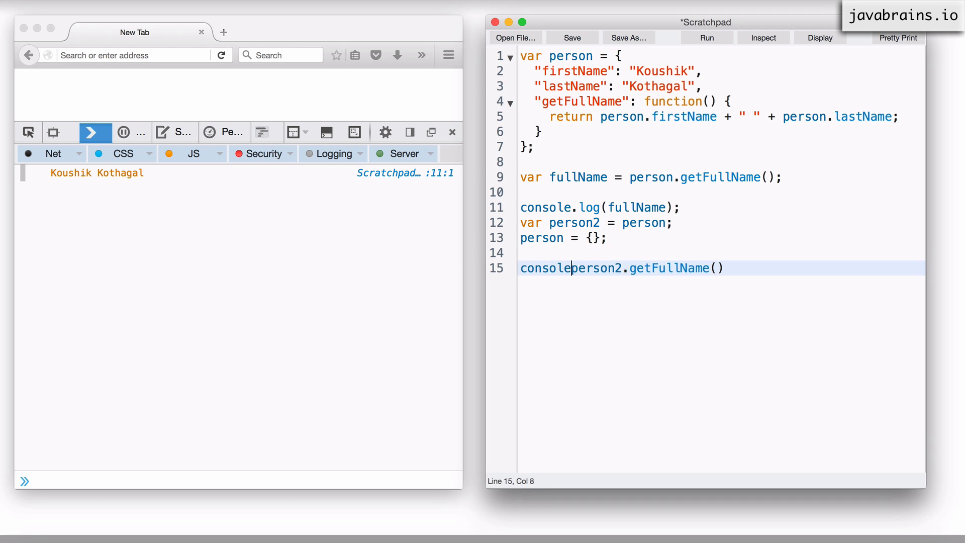
text(.log()
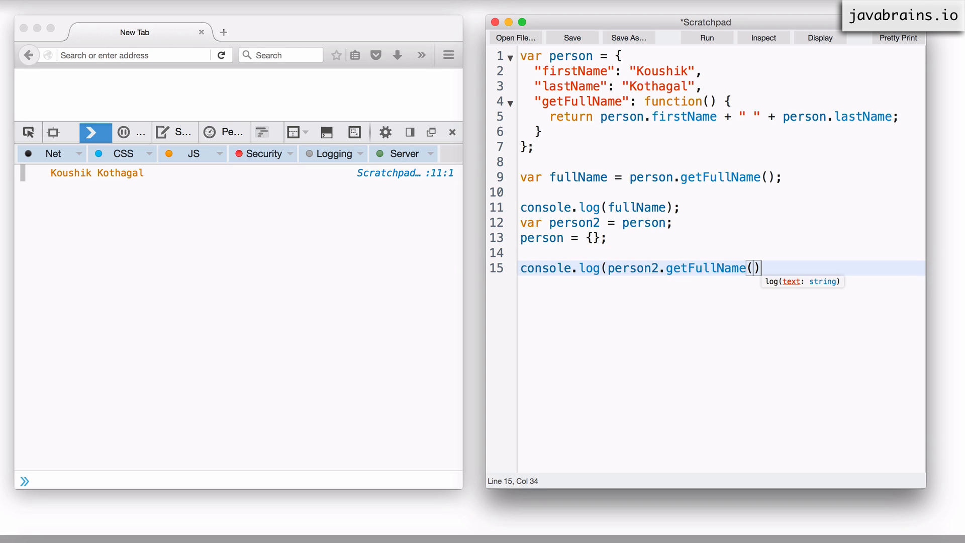
text();)
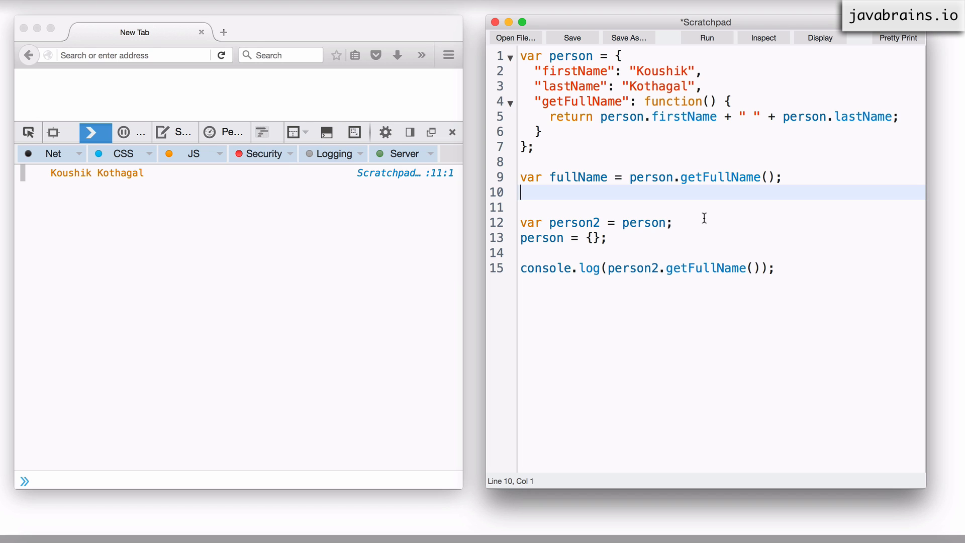
click(706, 37)
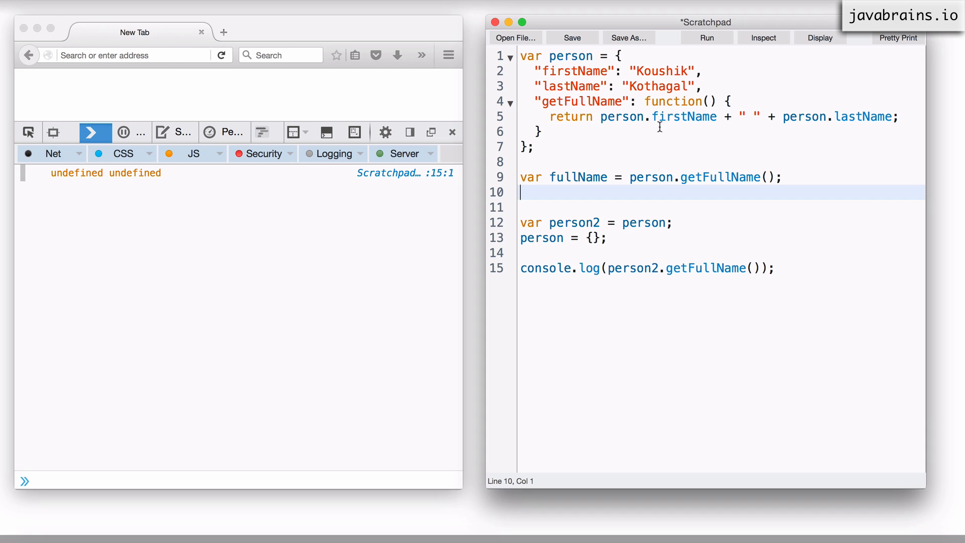
click(660, 71)
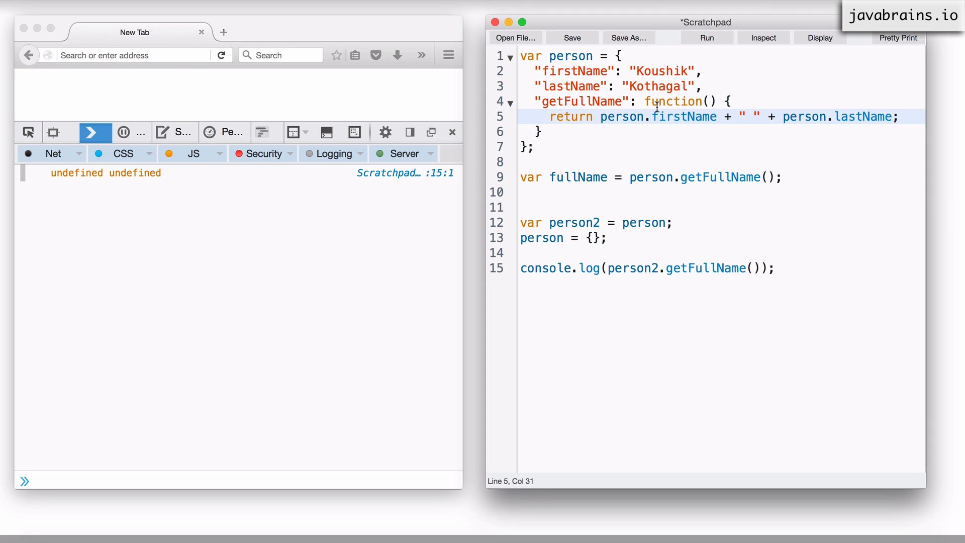
click(650, 193)
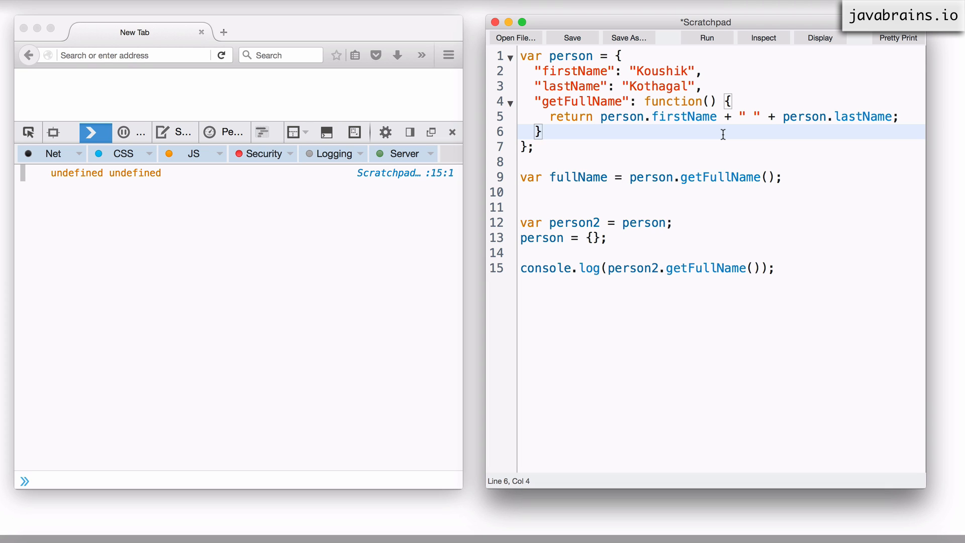
double_click(622, 116)
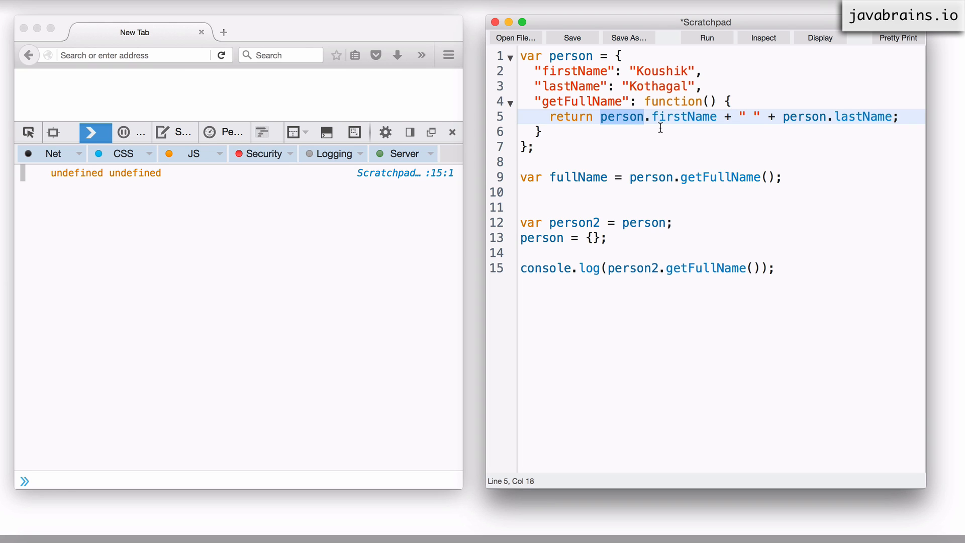
mouse_move(660, 117)
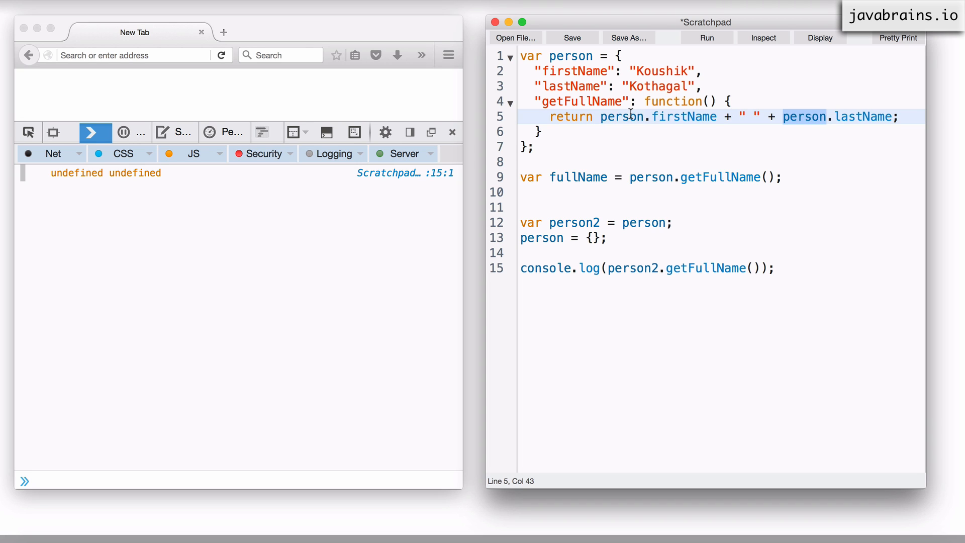
mouse_move(619, 109)
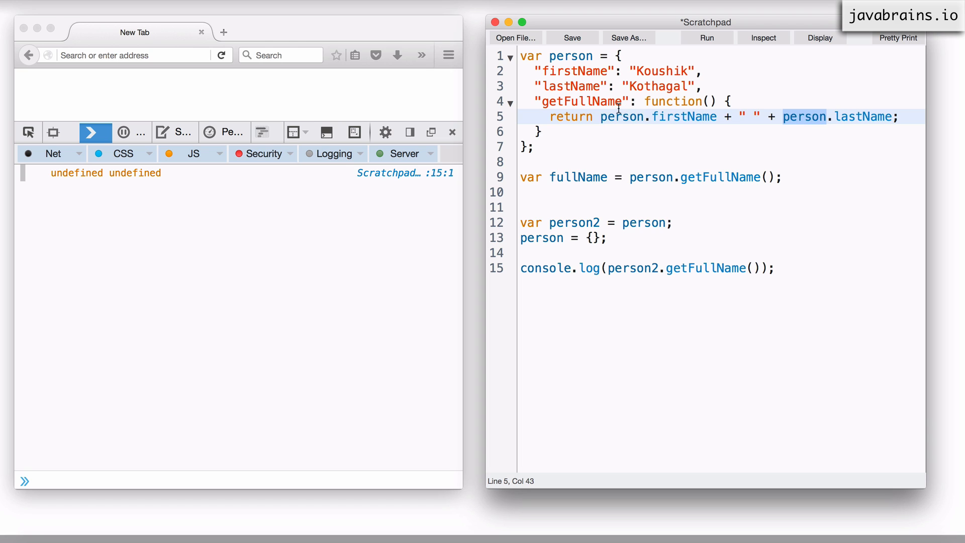
Replace both person references in the return with this.firstName and this.lastName.
double_click(622, 116)
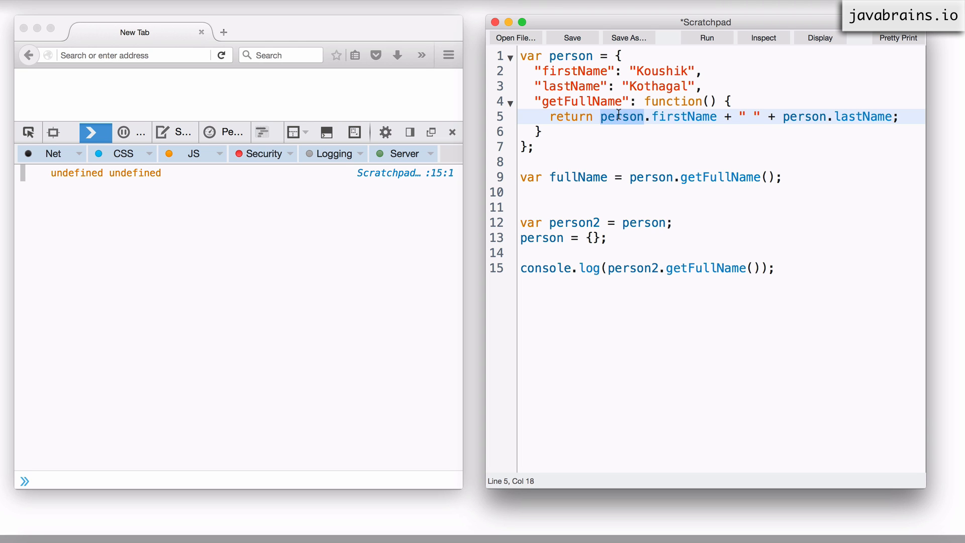
text(this)
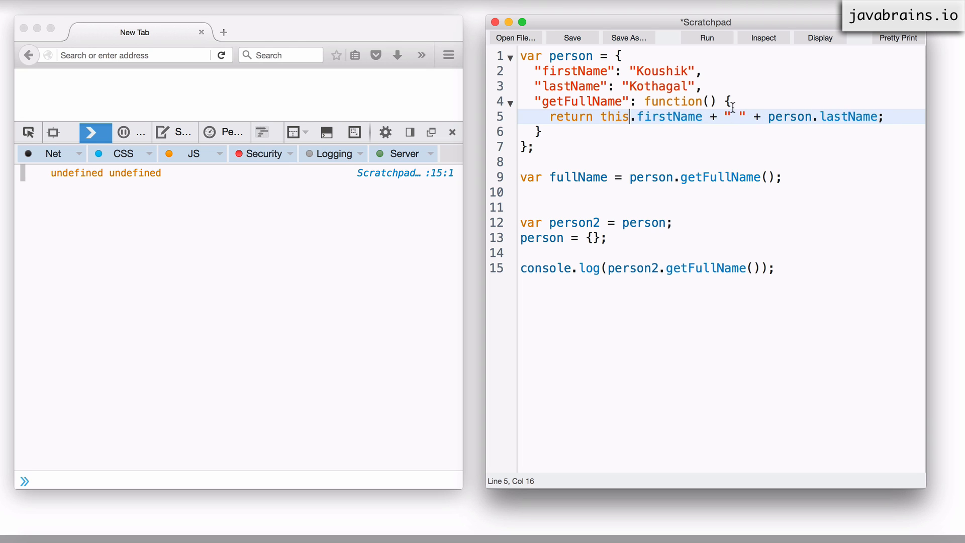
double_click(789, 116)
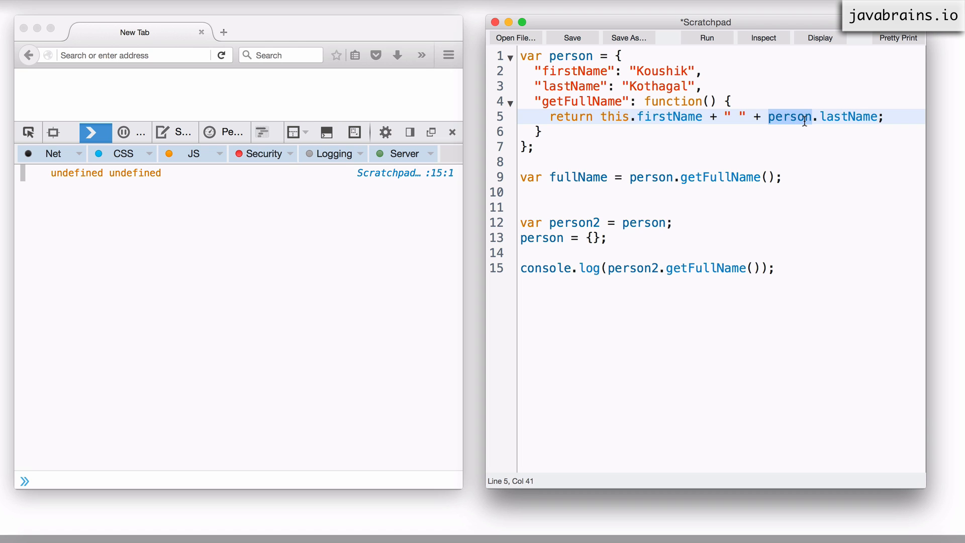
text(this)
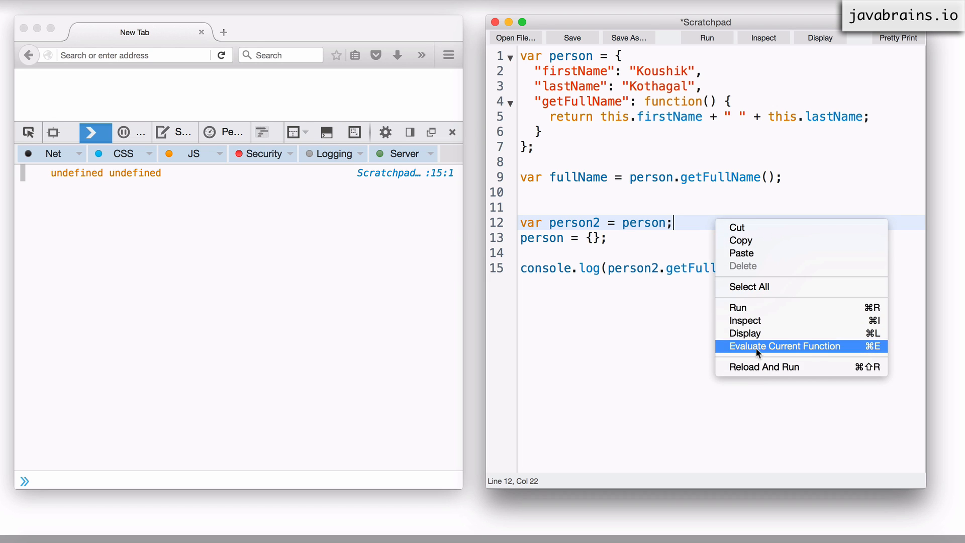
Rerun the script so person2.getFullName() logs "Koushik Kothagal".
click(784, 345)
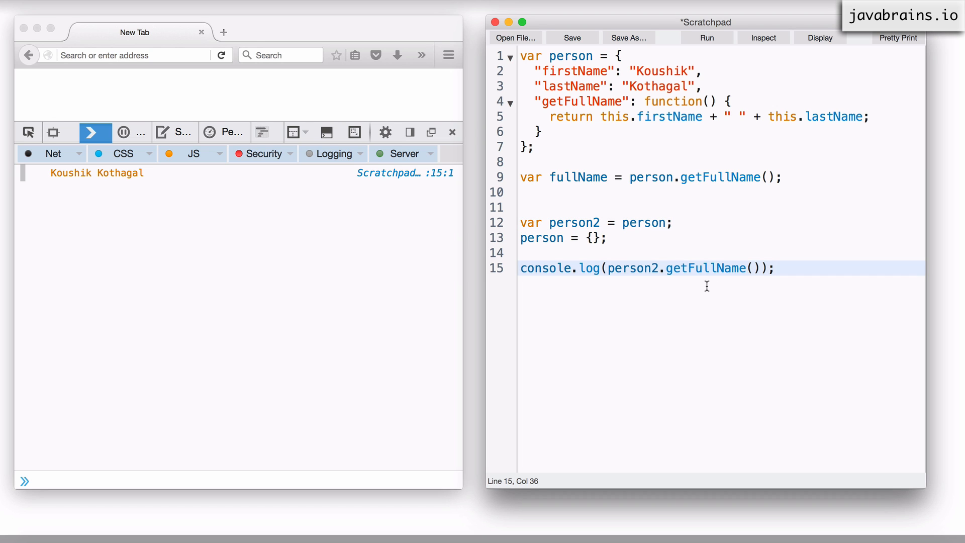
mouse_move(546, 235)
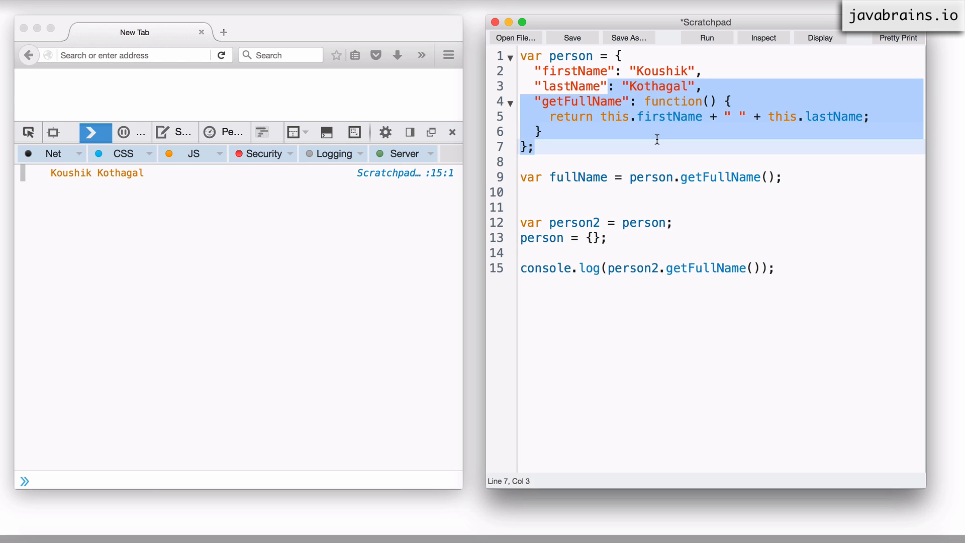
click(656, 139)
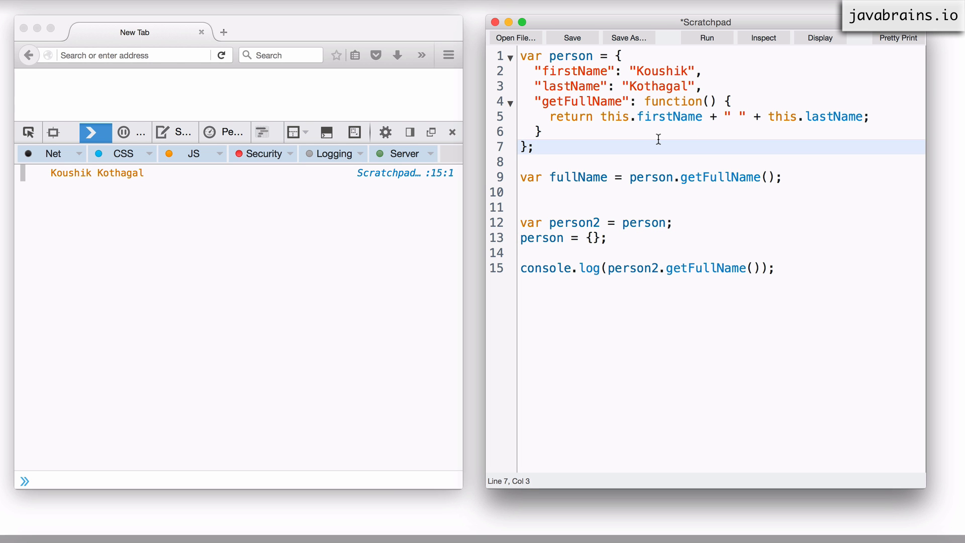